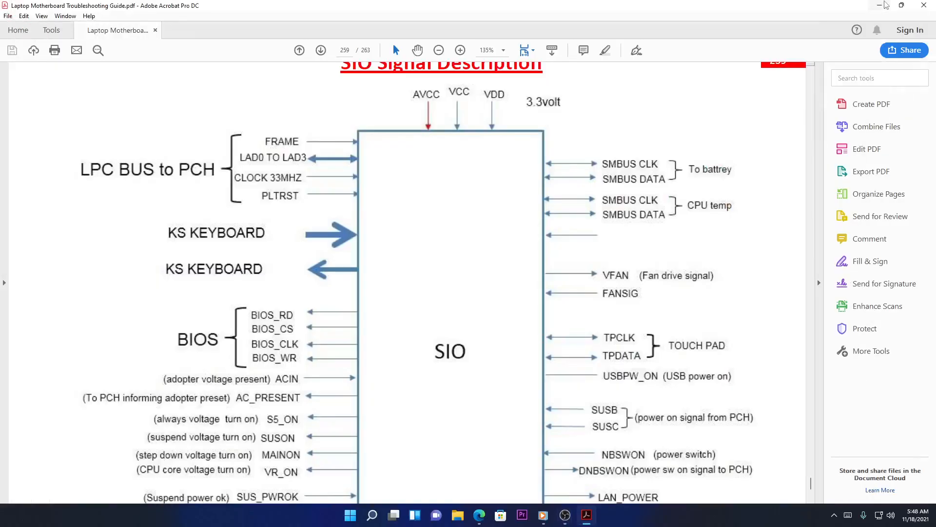
mouse_move(886, 5)
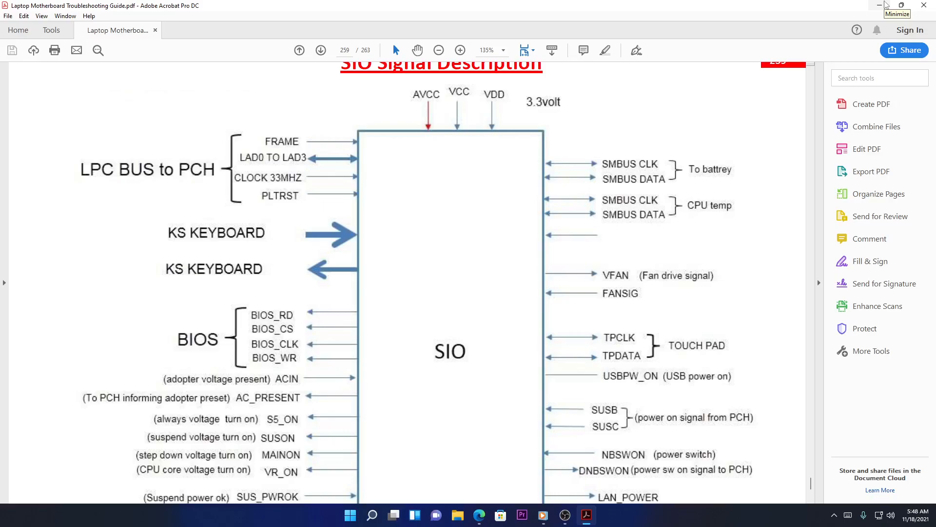
mouse_move(884, 6)
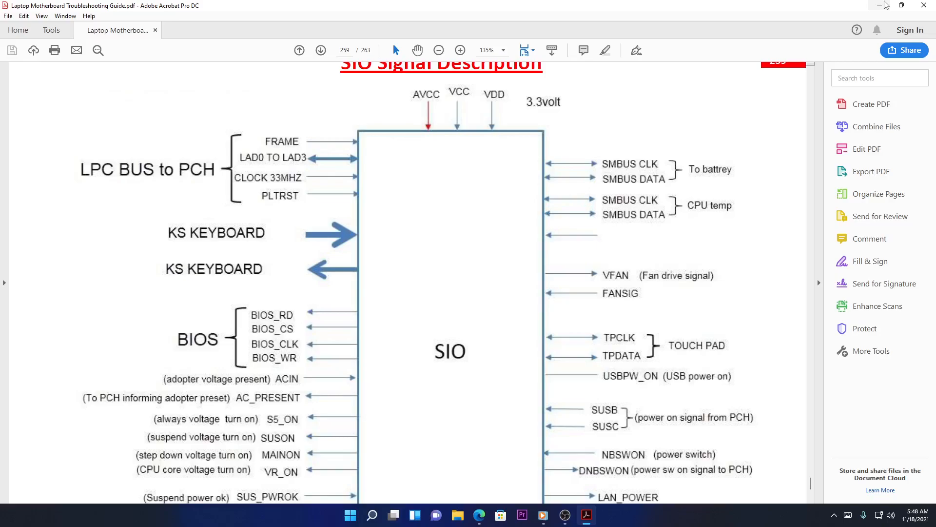
scroll("up", 3)
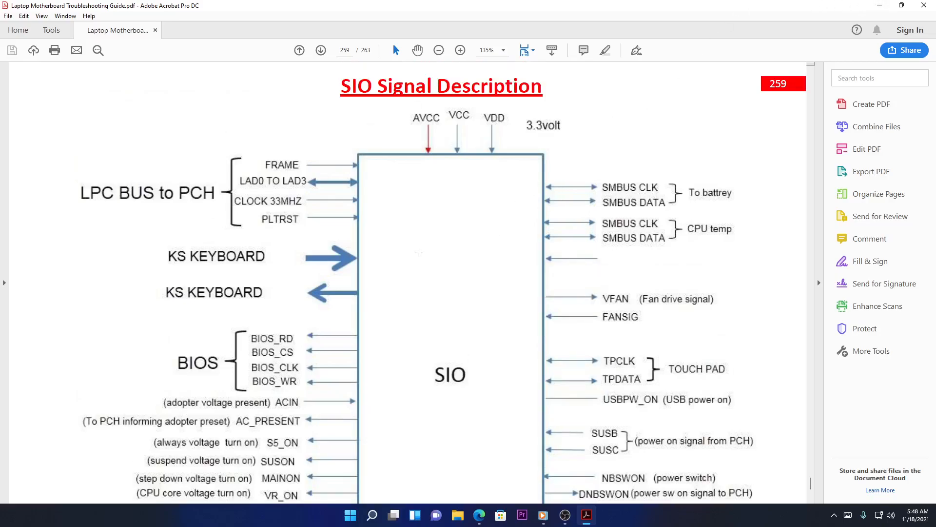
mouse_move(409, 273)
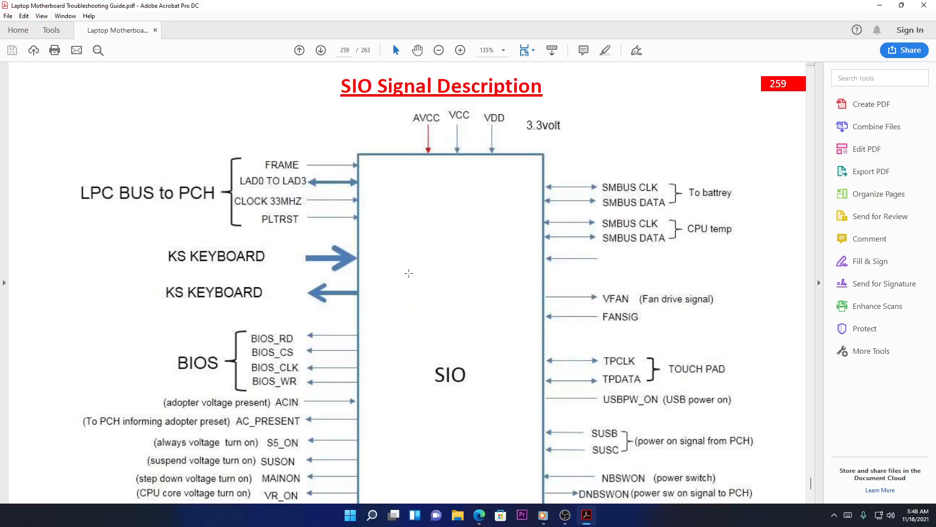
mouse_move(409, 273)
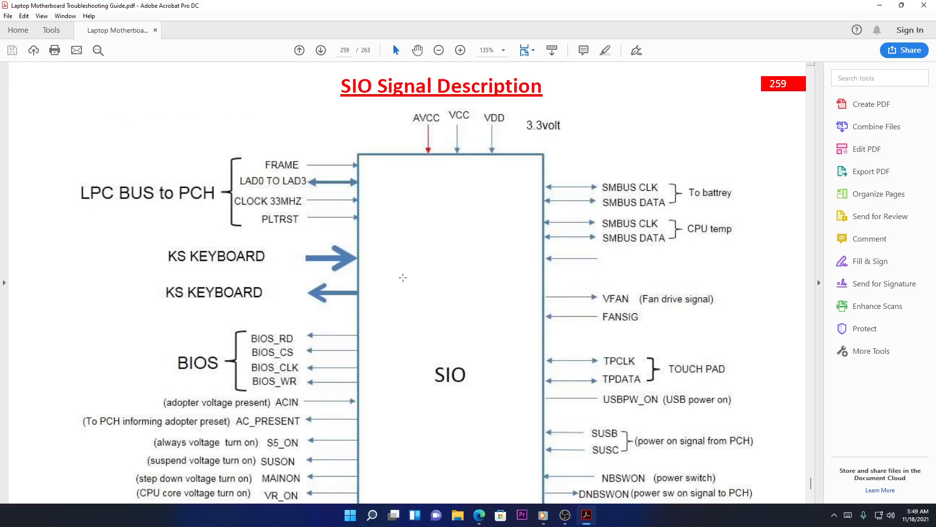
mouse_move(403, 278)
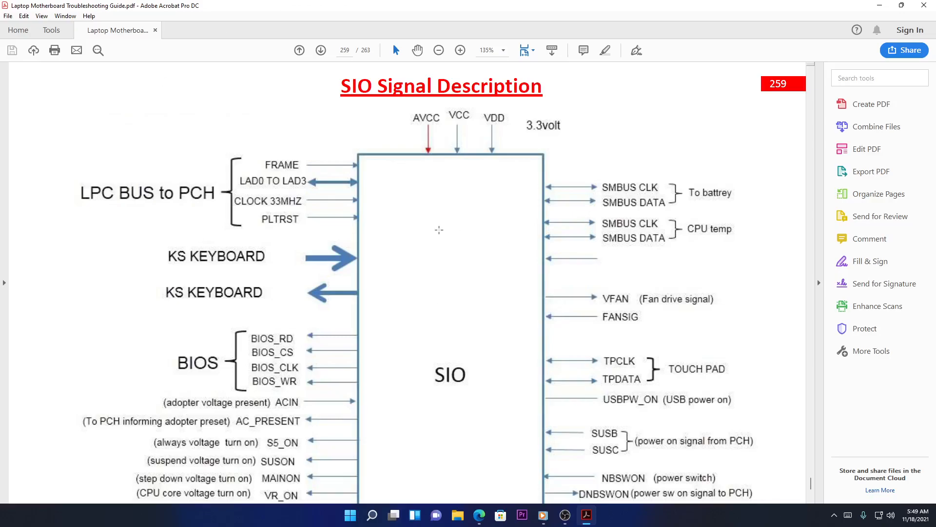
scroll("down", 3)
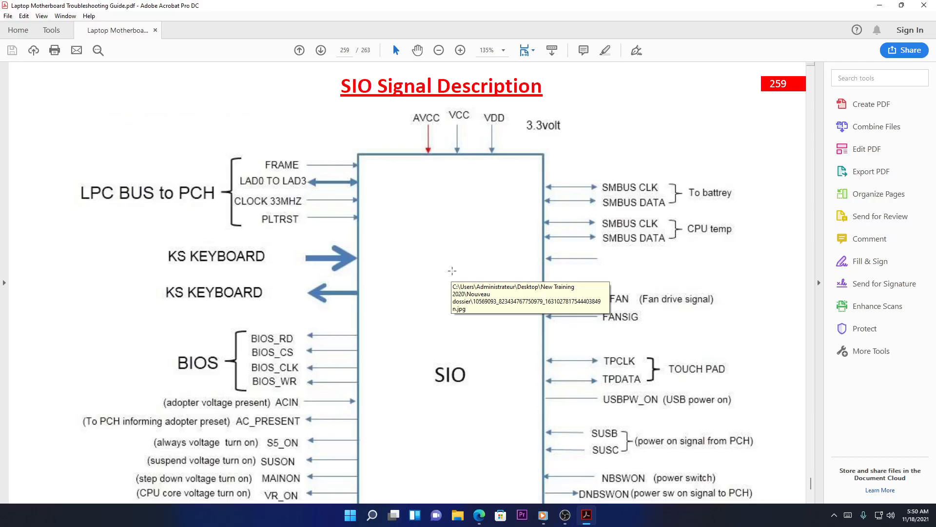
mouse_move(464, 275)
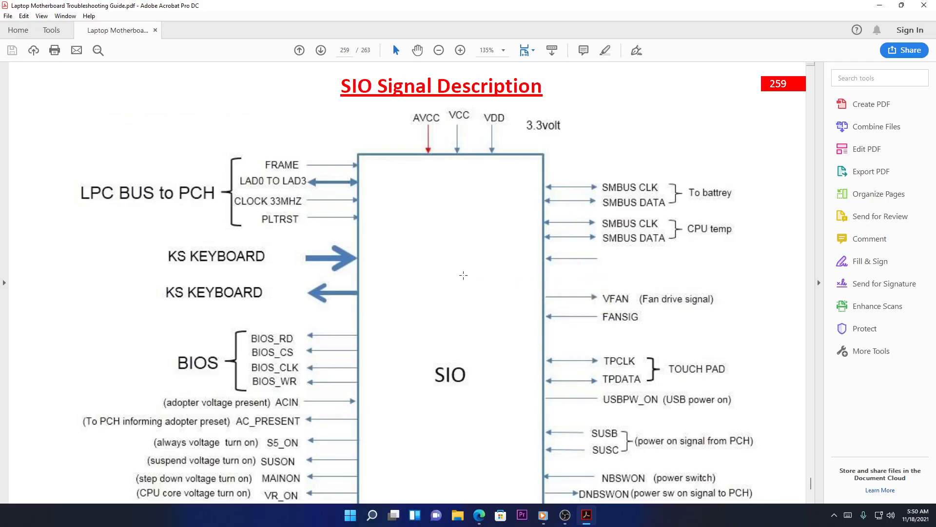
mouse_move(451, 228)
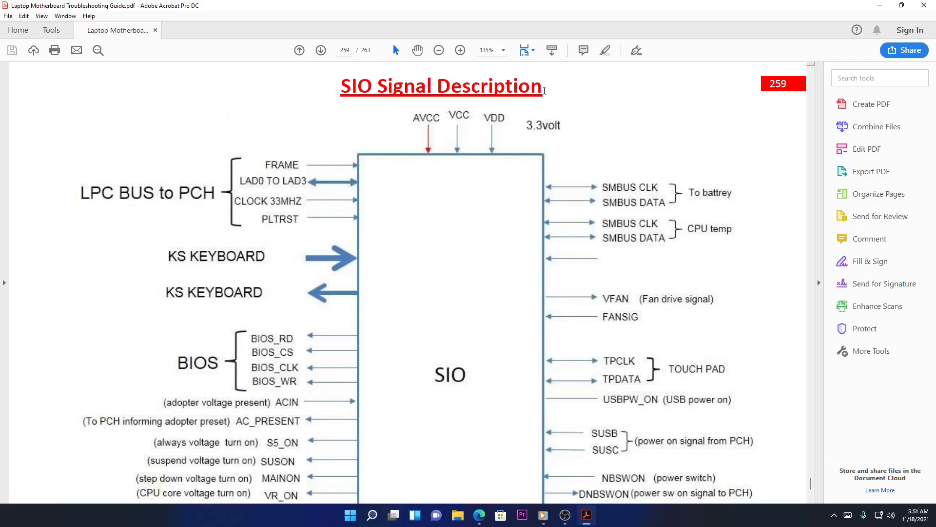
mouse_move(398, 112)
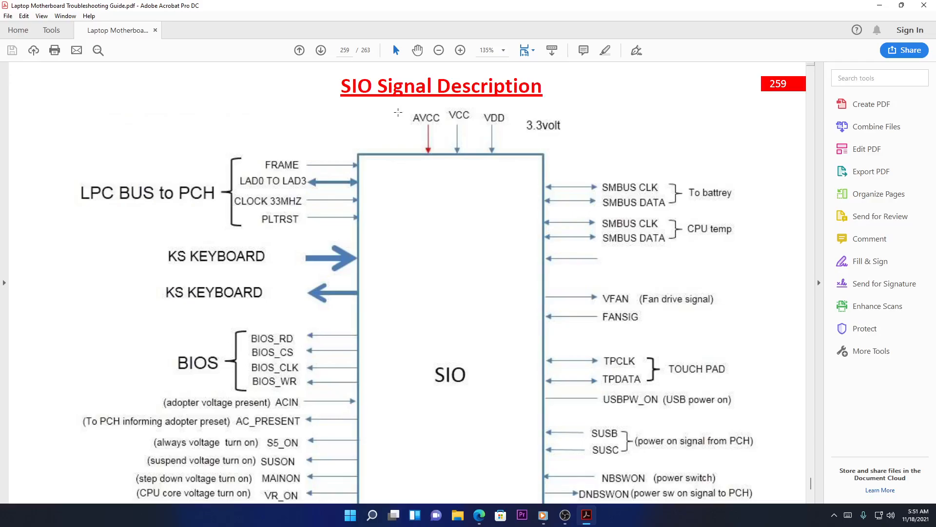
mouse_move(422, 118)
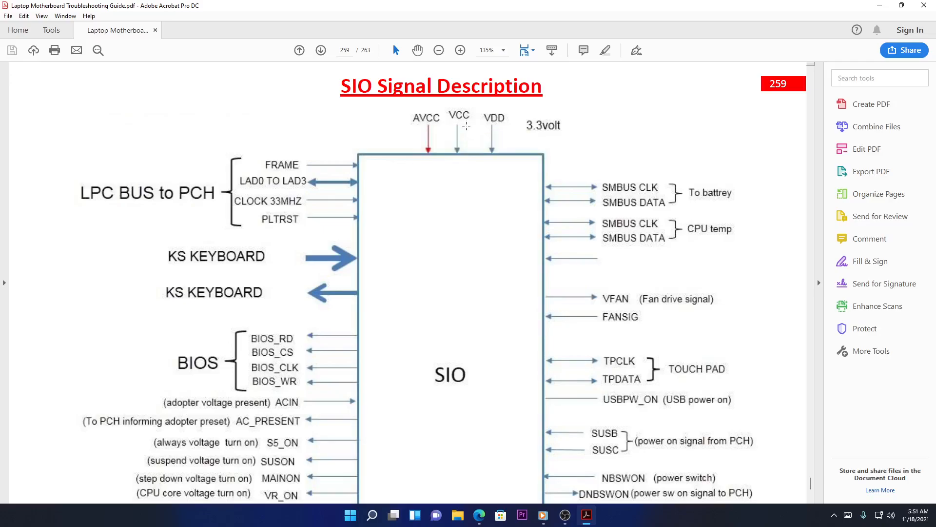
mouse_move(364, 112)
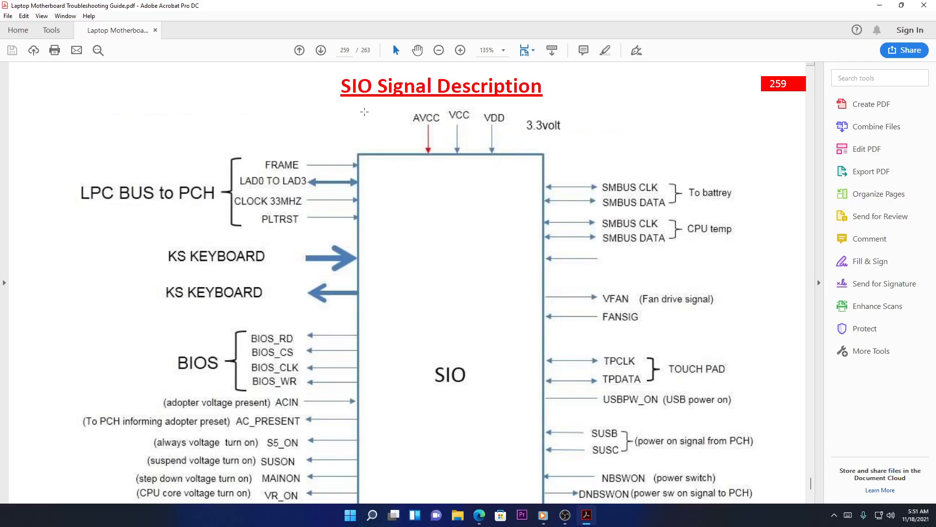
mouse_move(572, 148)
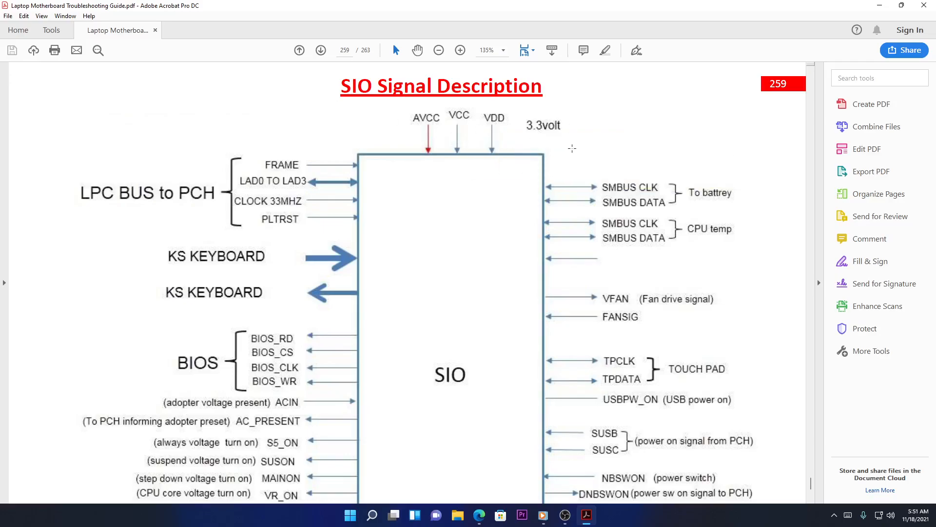
mouse_move(431, 180)
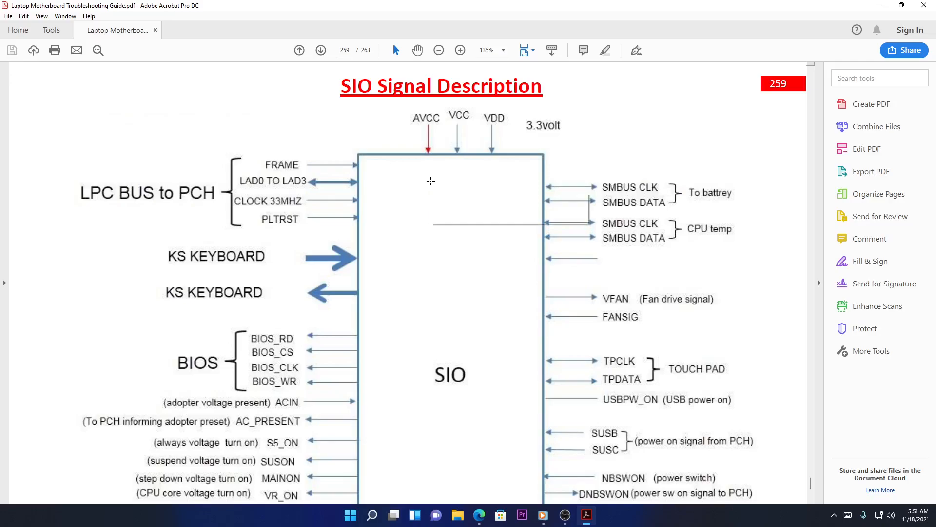
mouse_move(431, 181)
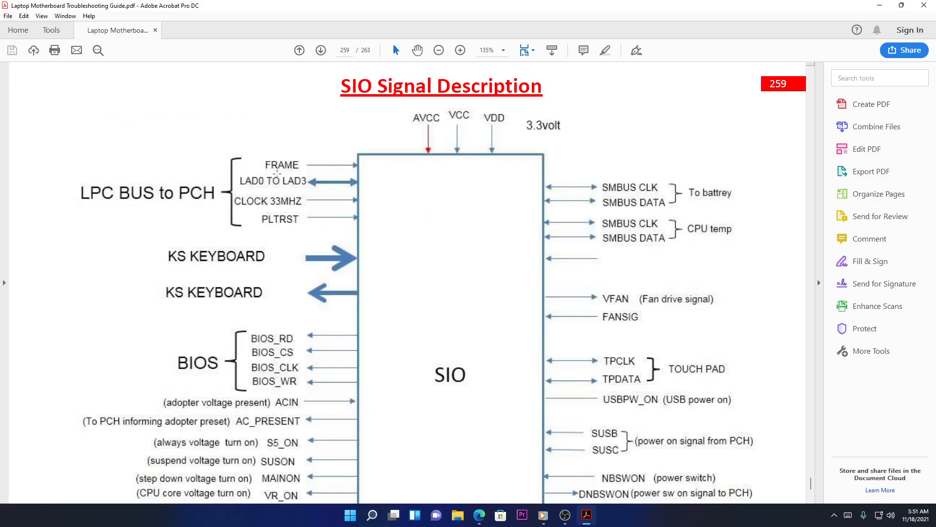
mouse_move(337, 179)
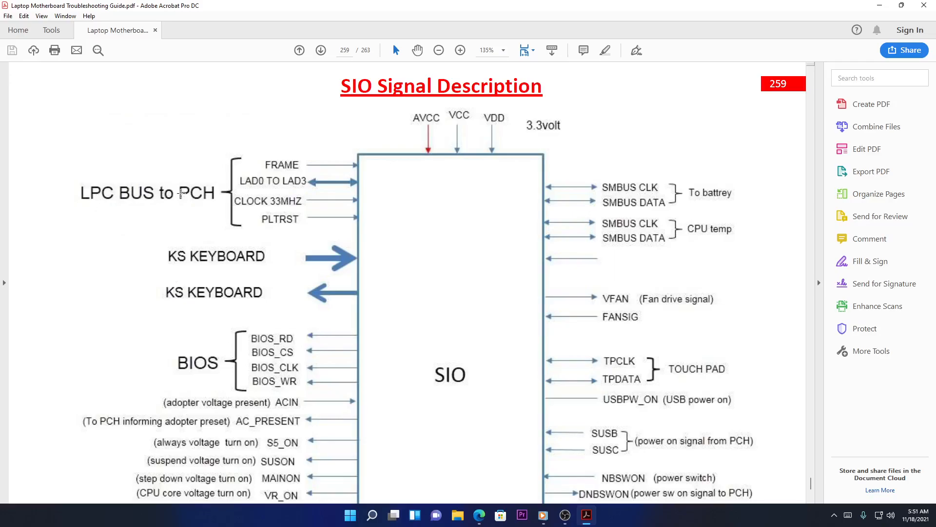
mouse_move(333, 211)
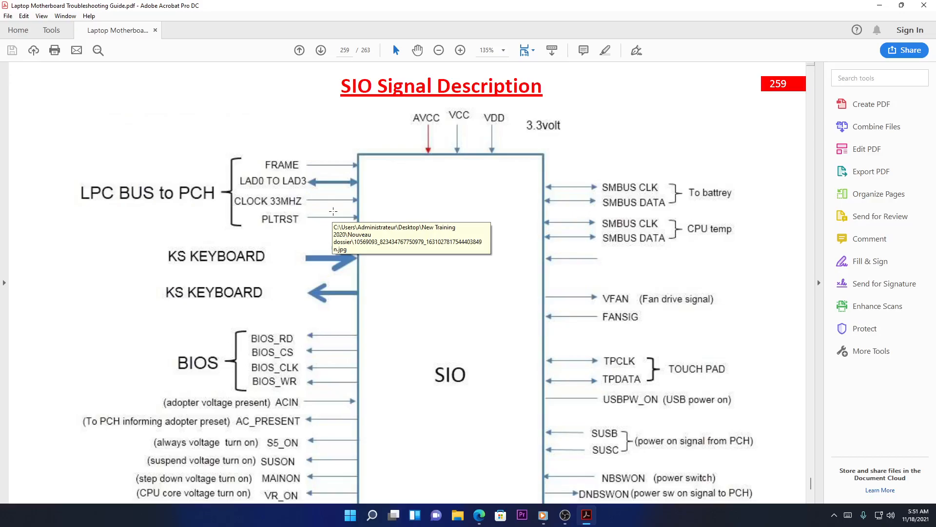
mouse_move(243, 216)
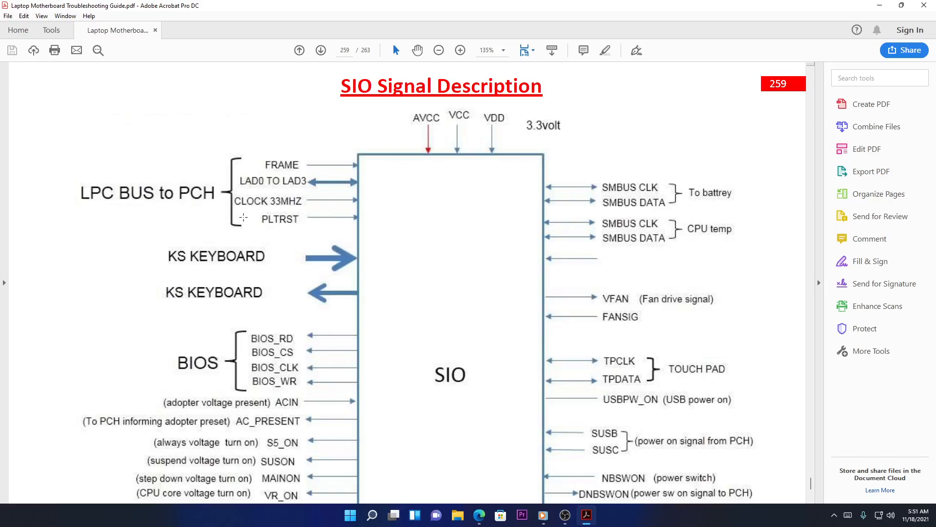
mouse_move(199, 159)
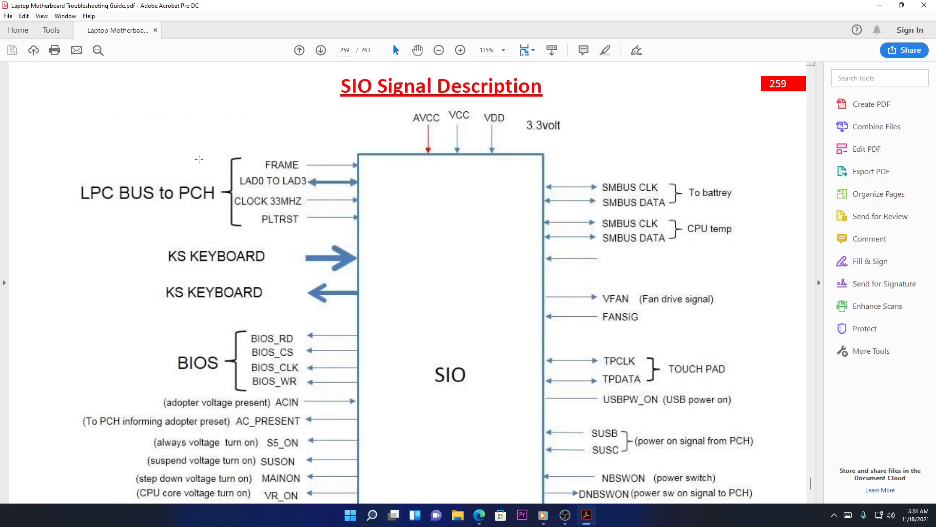
mouse_move(344, 151)
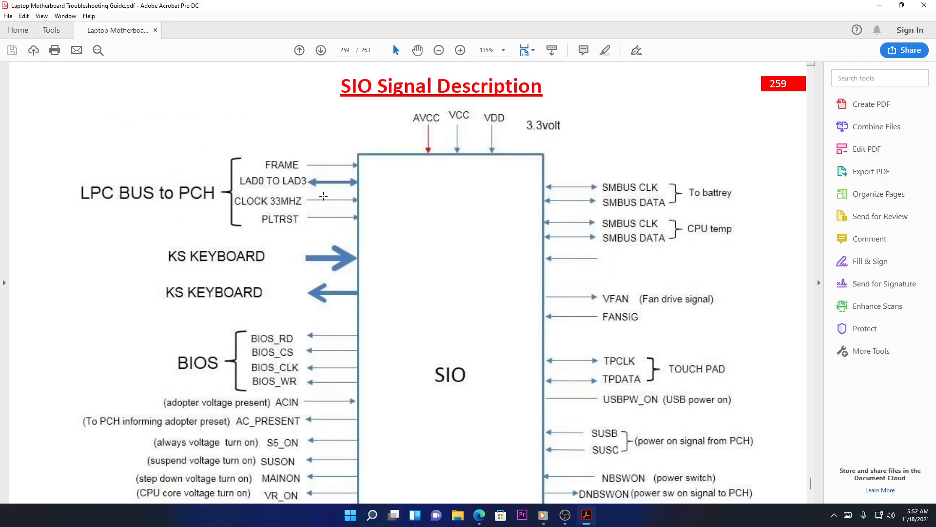
mouse_move(302, 202)
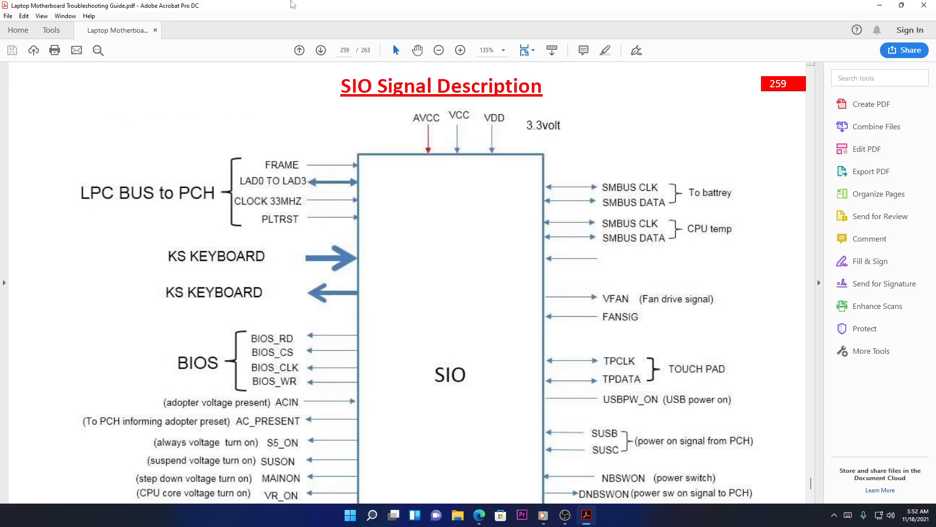
mouse_move(363, 249)
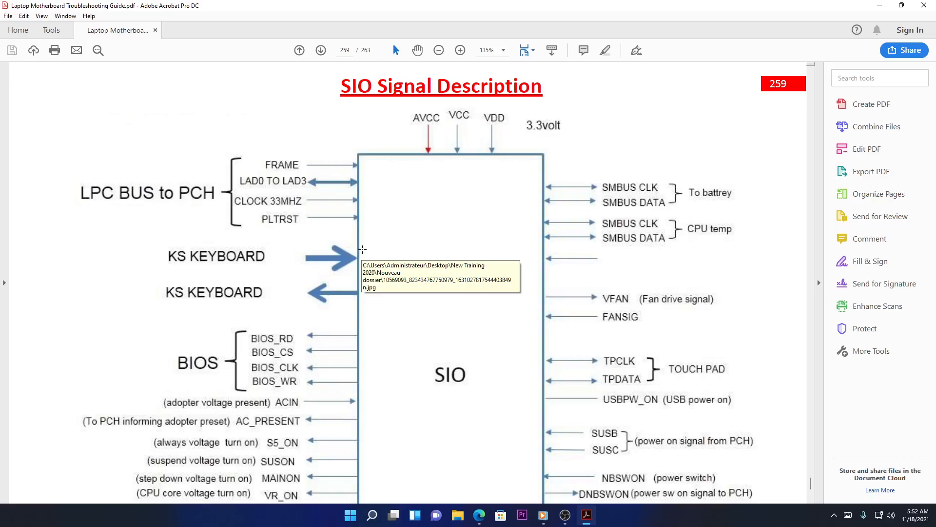
mouse_move(258, 205)
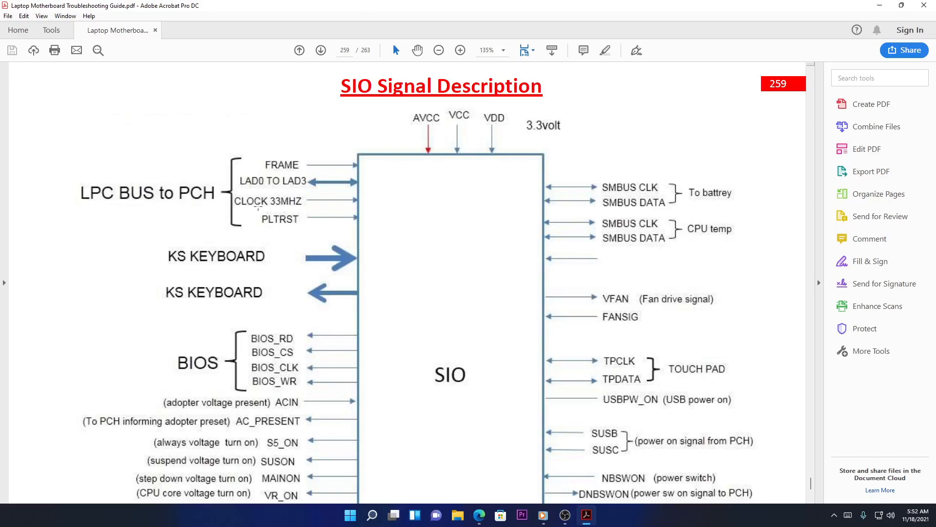
mouse_move(297, 213)
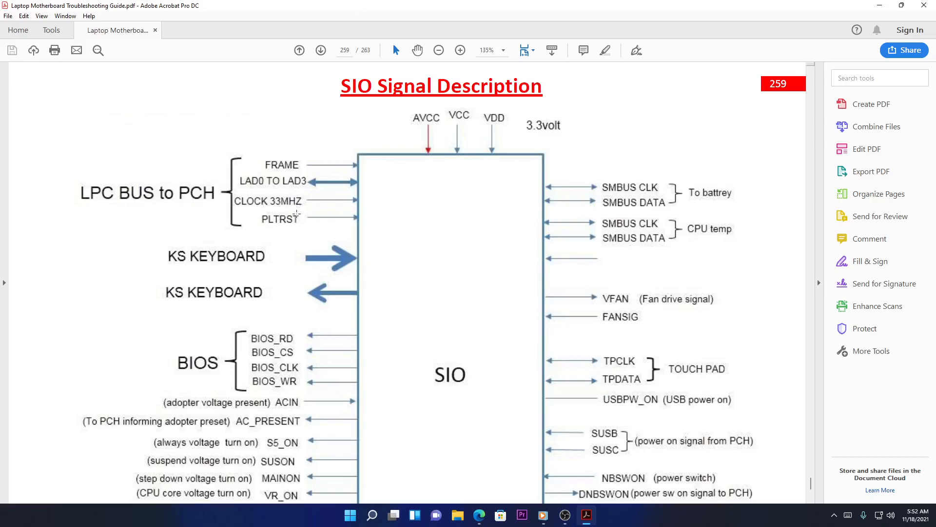
mouse_move(277, 228)
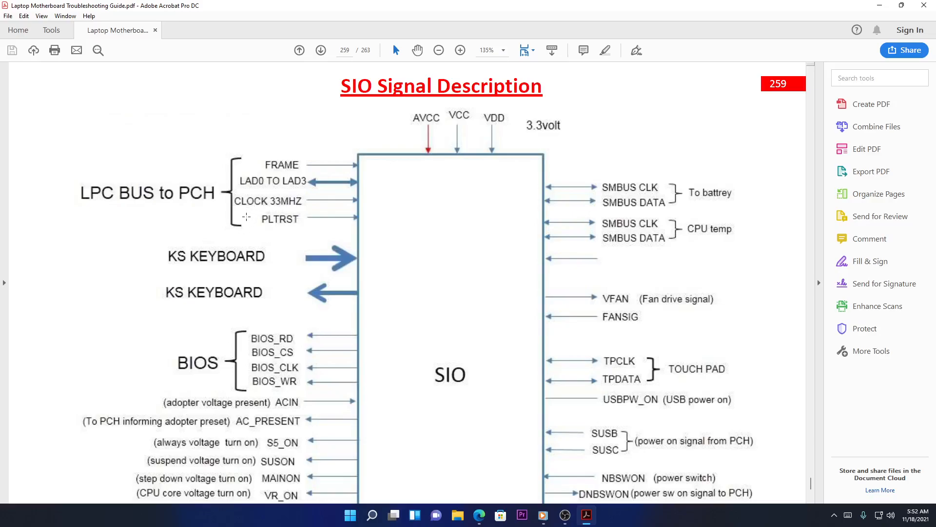
scroll("down", 3)
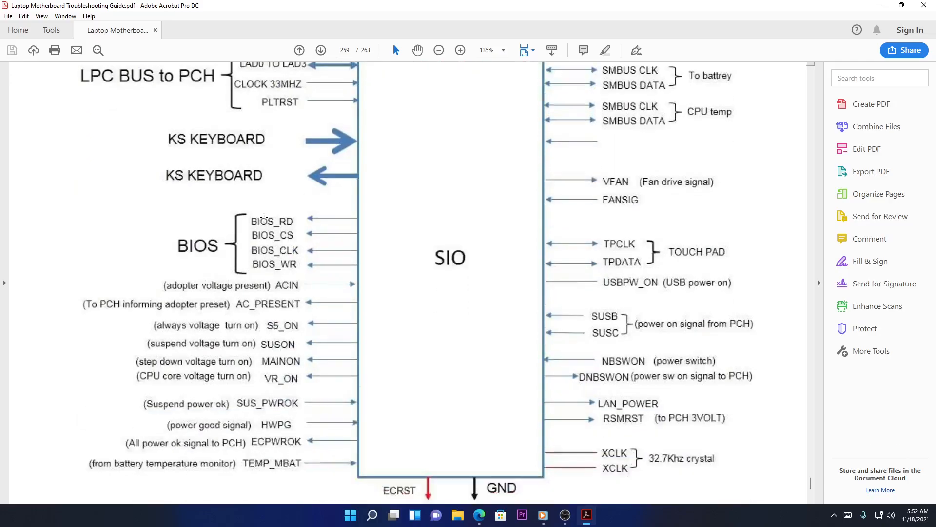
scroll("up", 3)
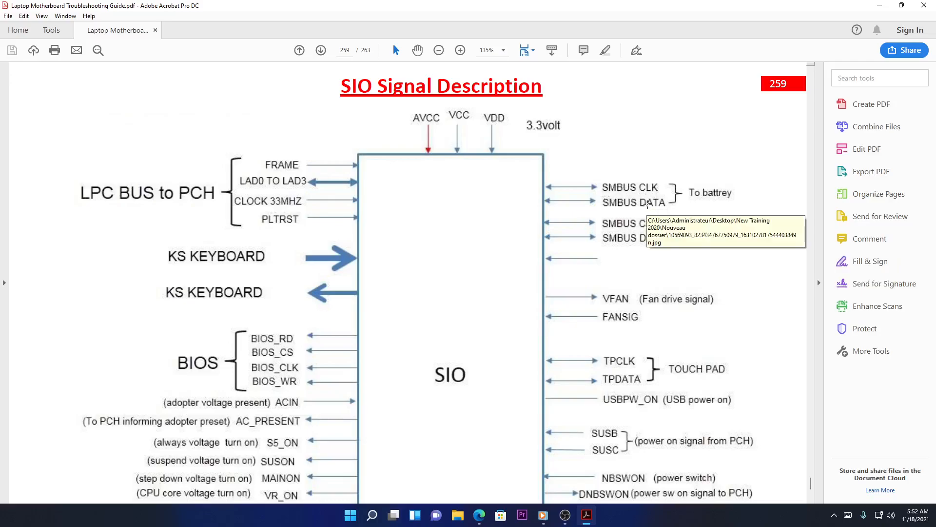
mouse_move(618, 199)
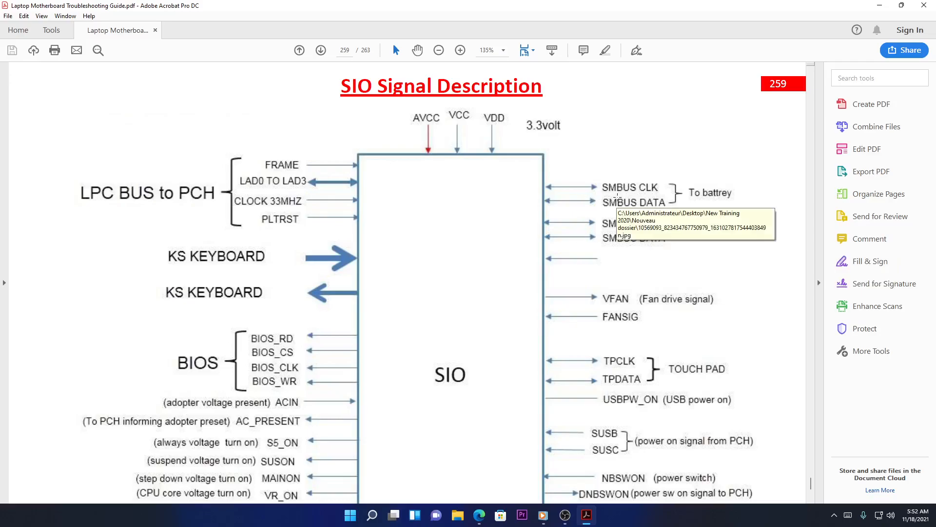
mouse_move(646, 215)
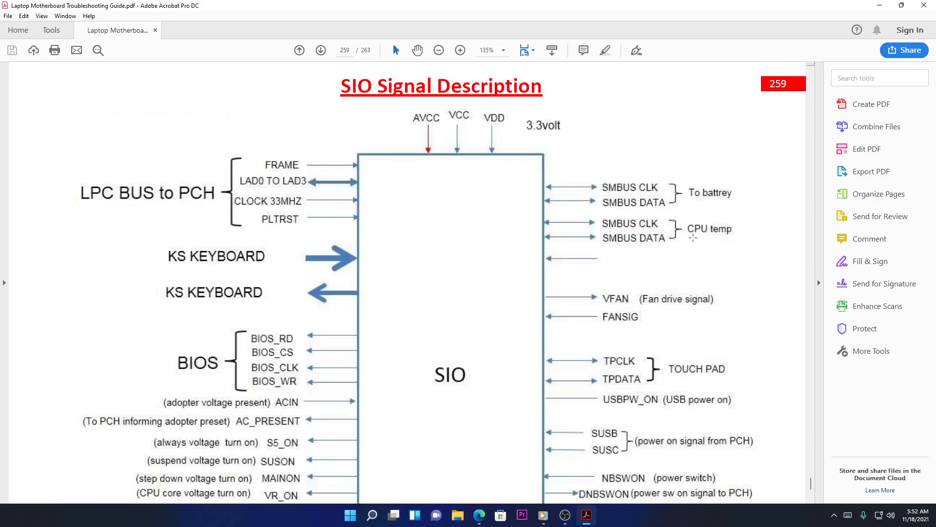
mouse_move(767, 254)
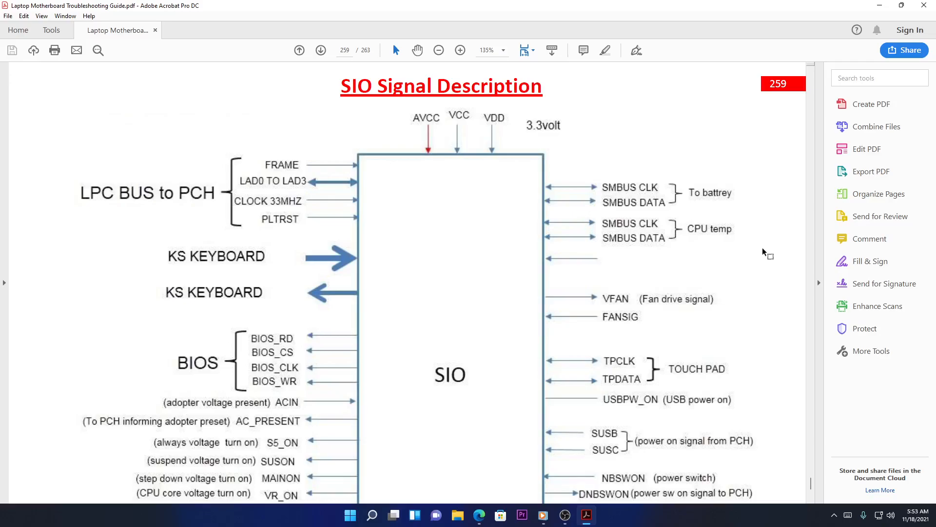
scroll("down", 3)
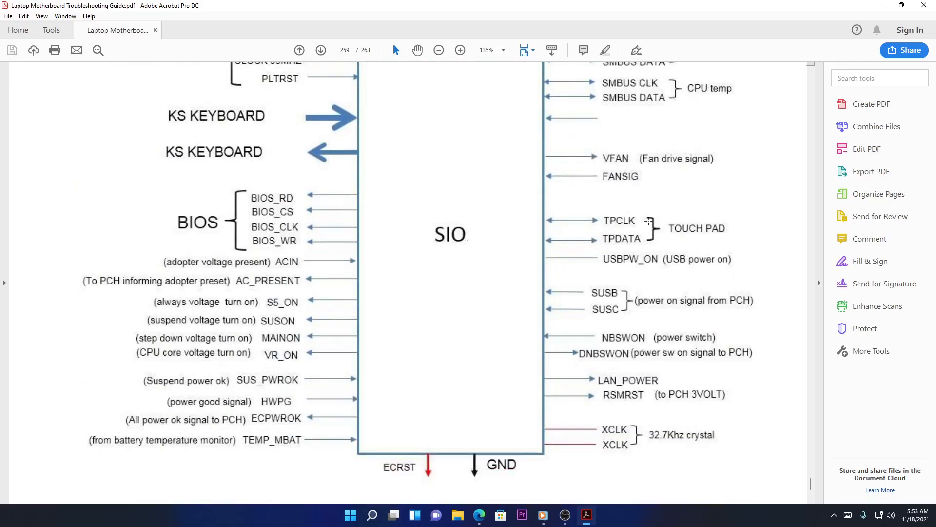
mouse_move(655, 168)
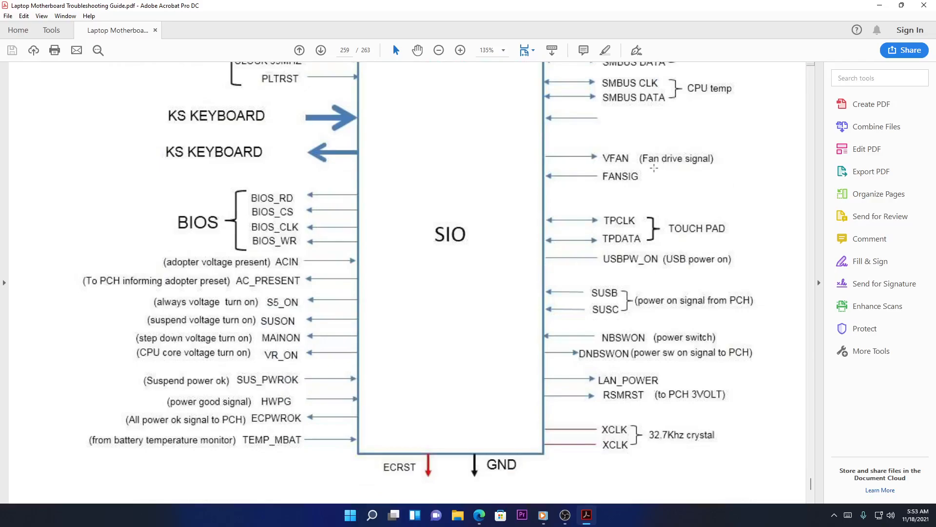
mouse_move(798, 200)
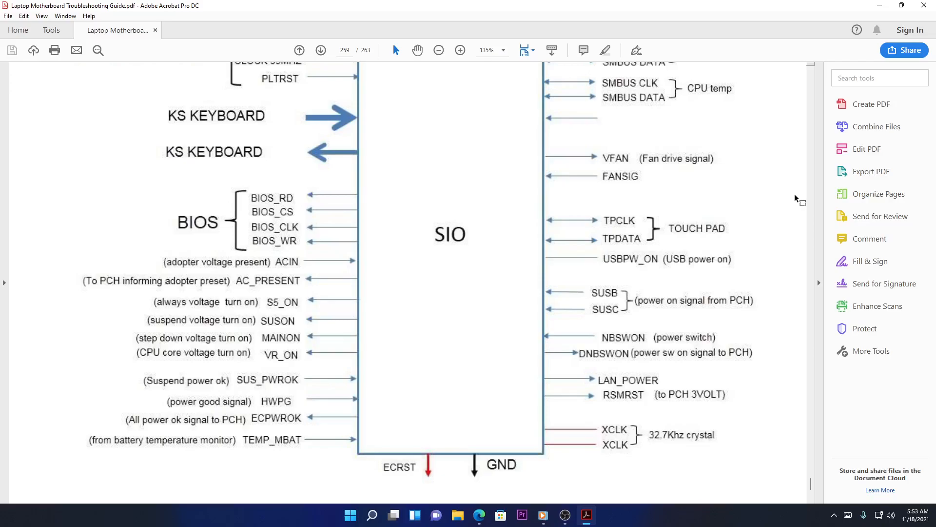
mouse_move(620, 167)
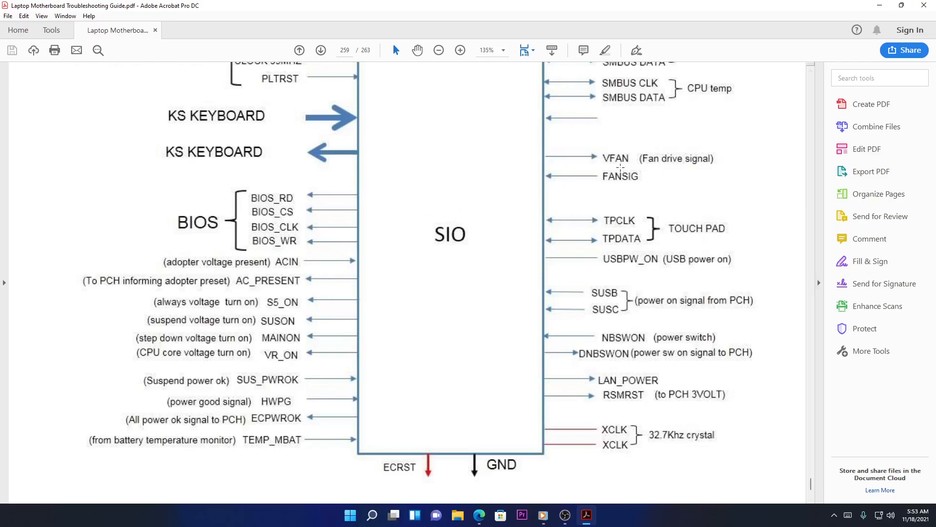
mouse_move(615, 189)
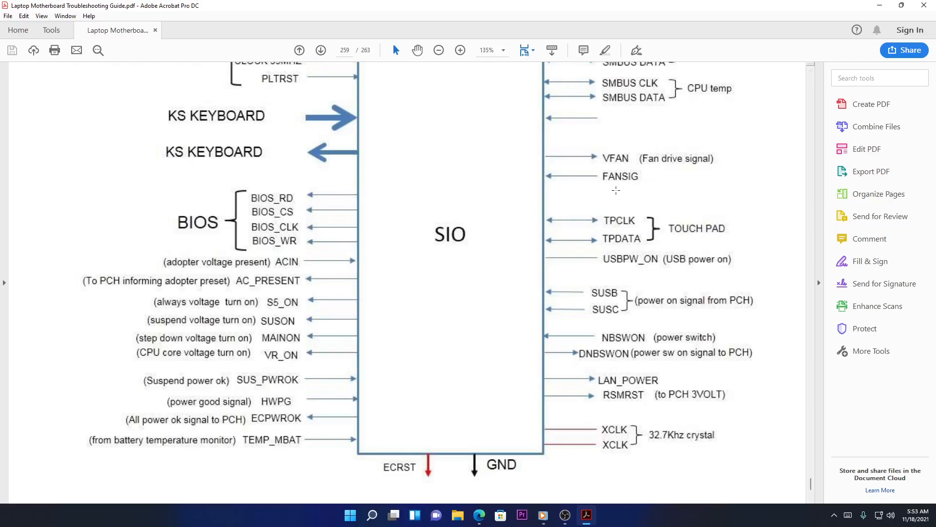
mouse_move(602, 194)
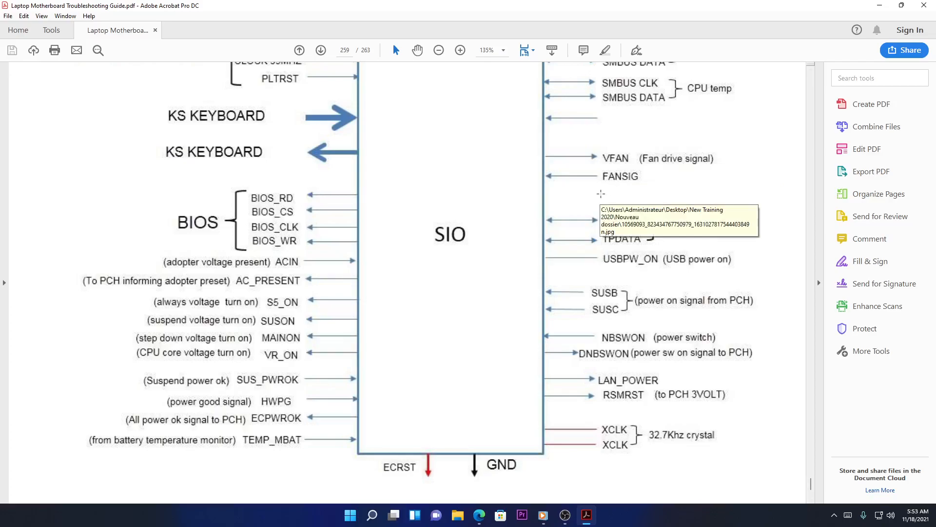
mouse_move(595, 205)
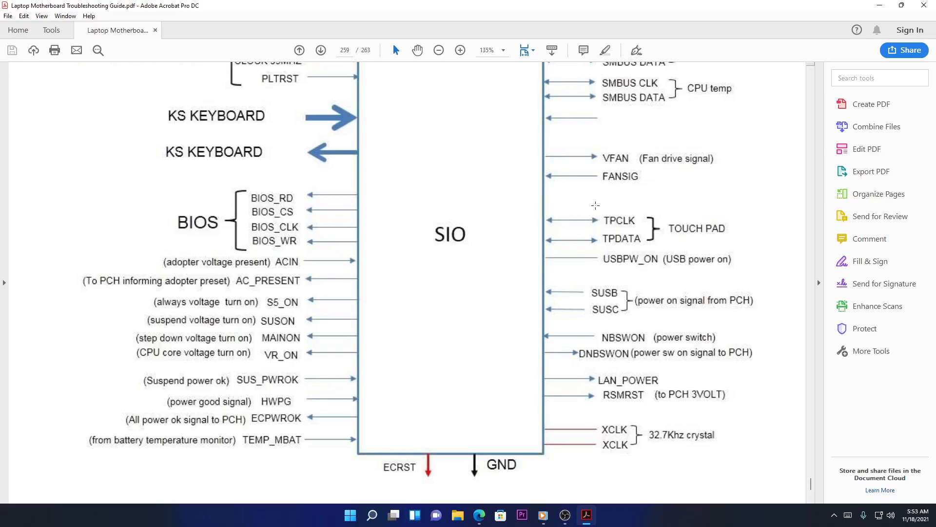
mouse_move(596, 209)
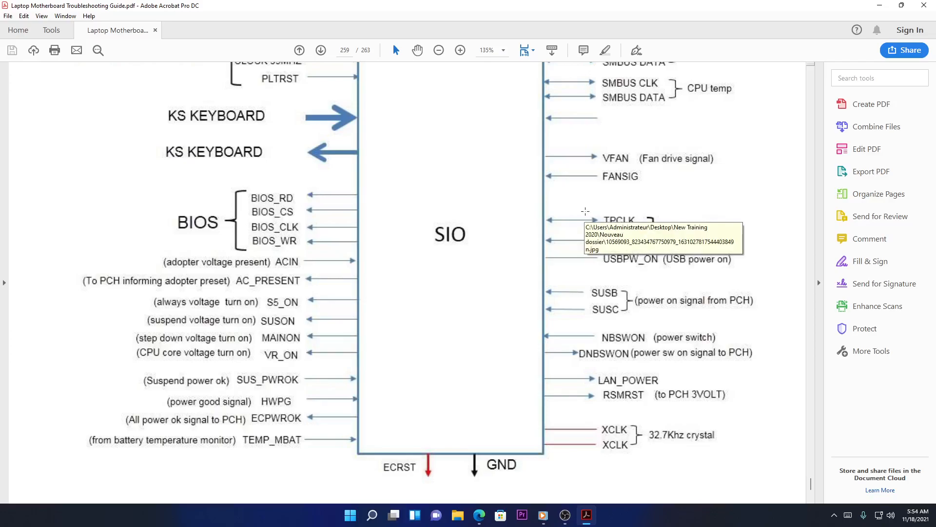
scroll("down", 3)
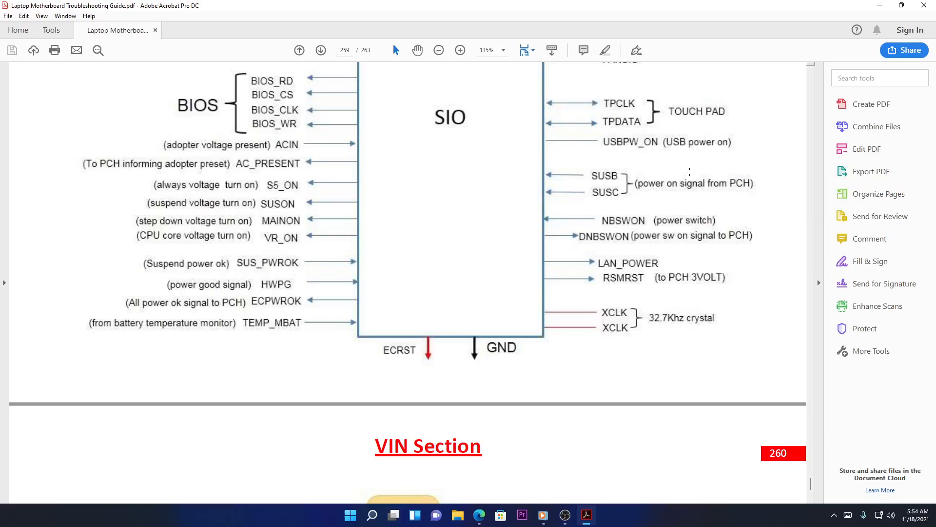
mouse_move(566, 164)
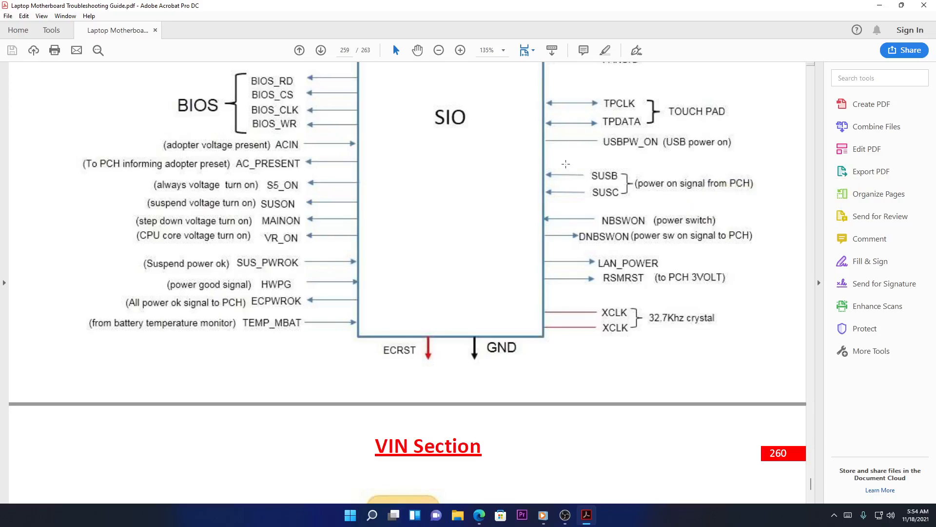
mouse_move(520, 130)
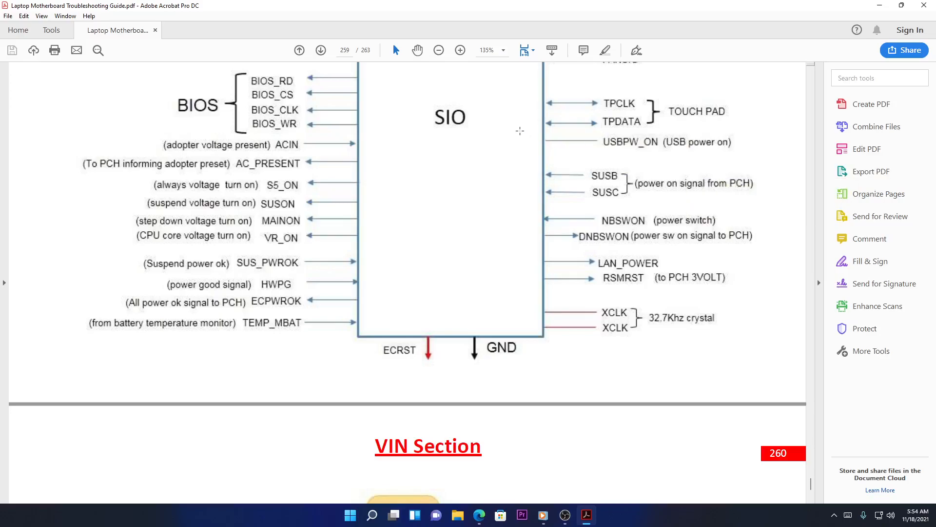
mouse_move(487, 122)
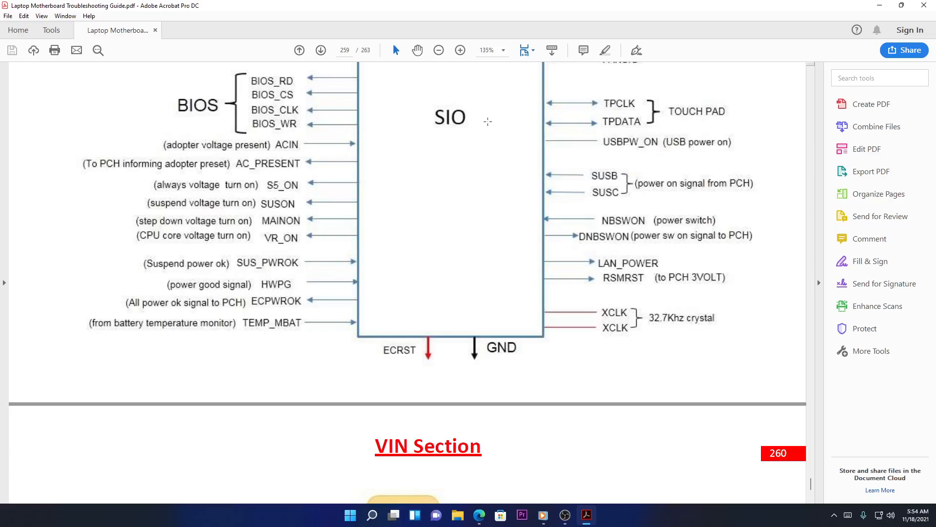
mouse_move(724, 128)
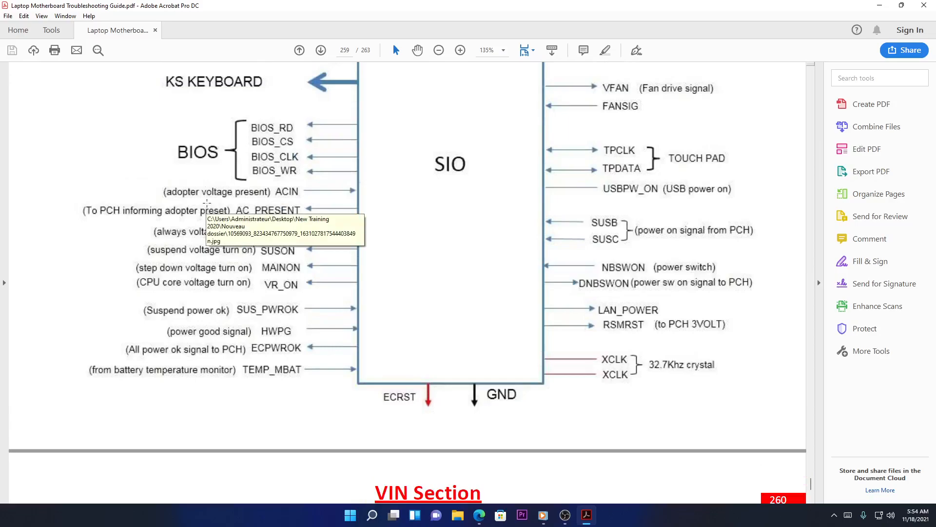
scroll("up", 3)
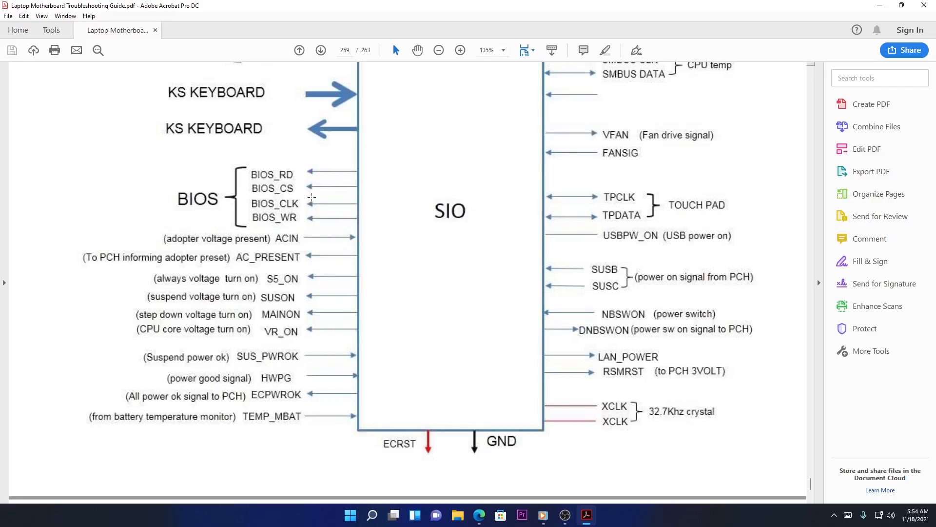
mouse_move(302, 223)
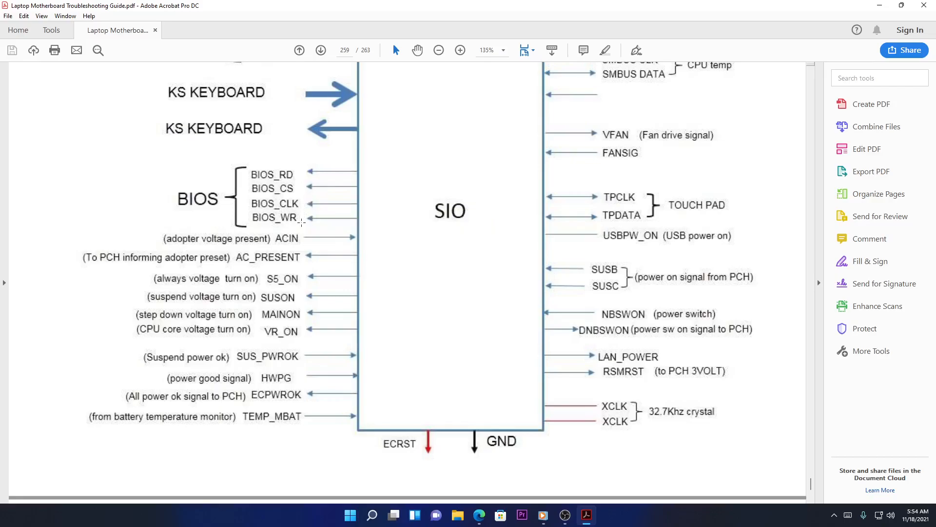
mouse_move(302, 221)
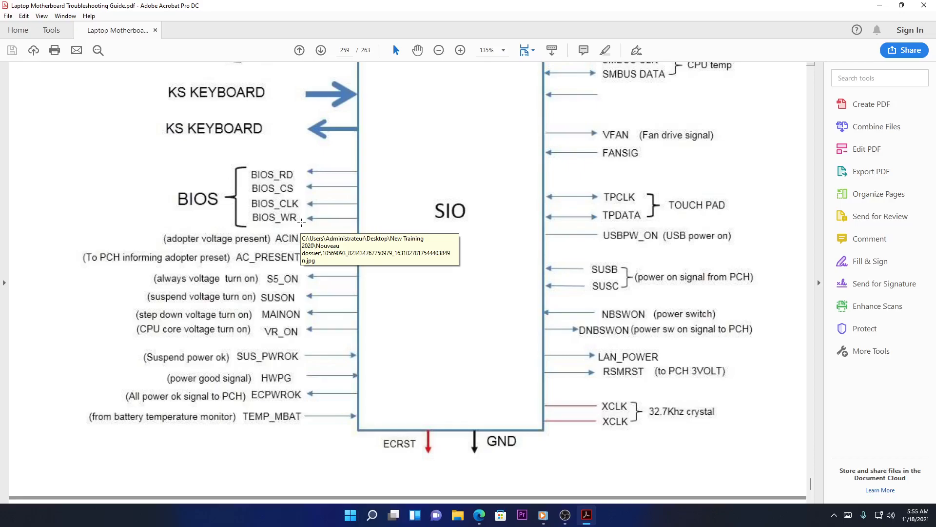
mouse_move(485, 298)
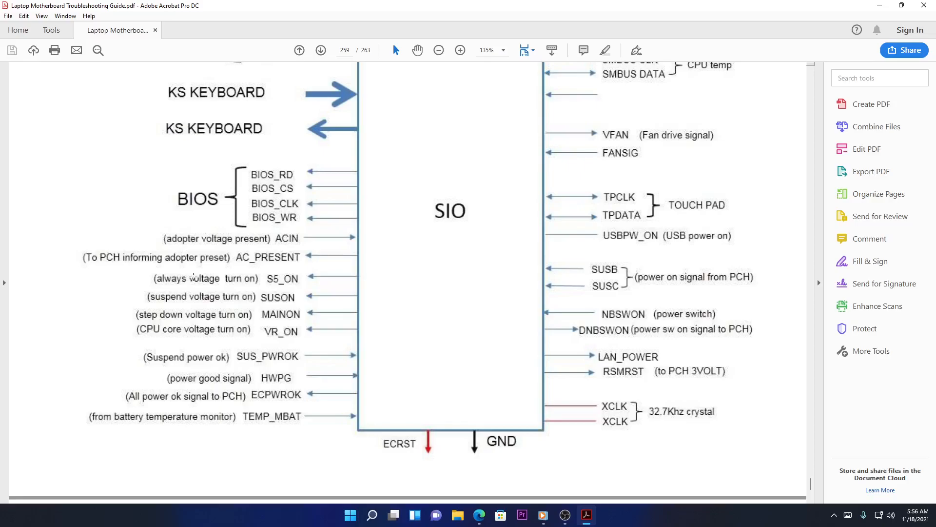
mouse_move(186, 286)
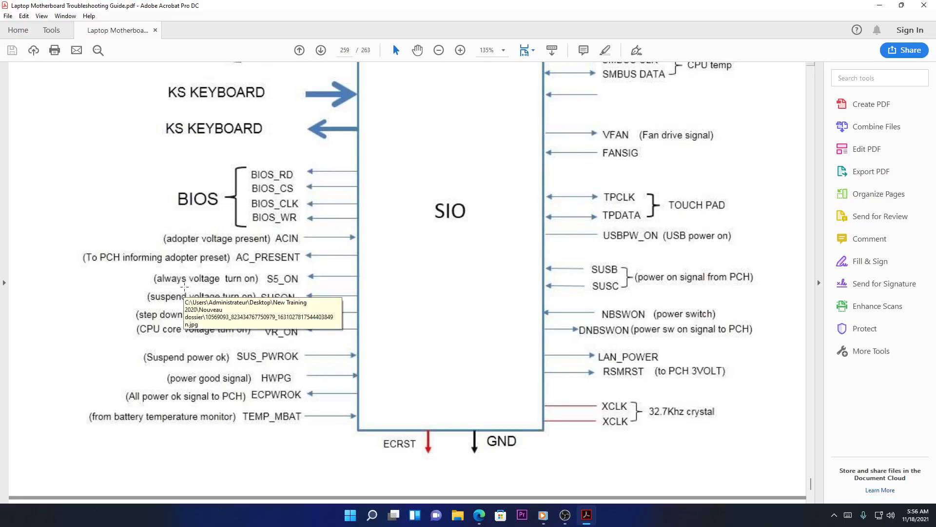
mouse_move(381, 294)
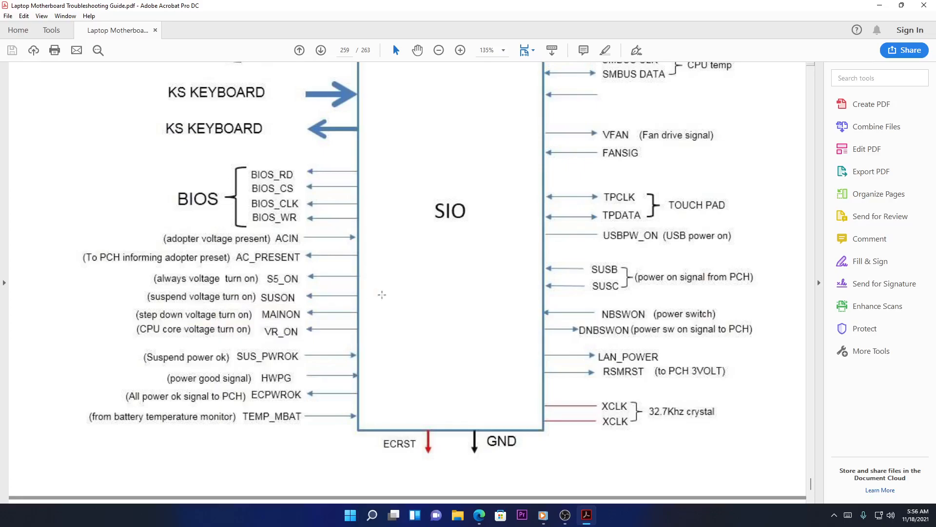
mouse_move(284, 278)
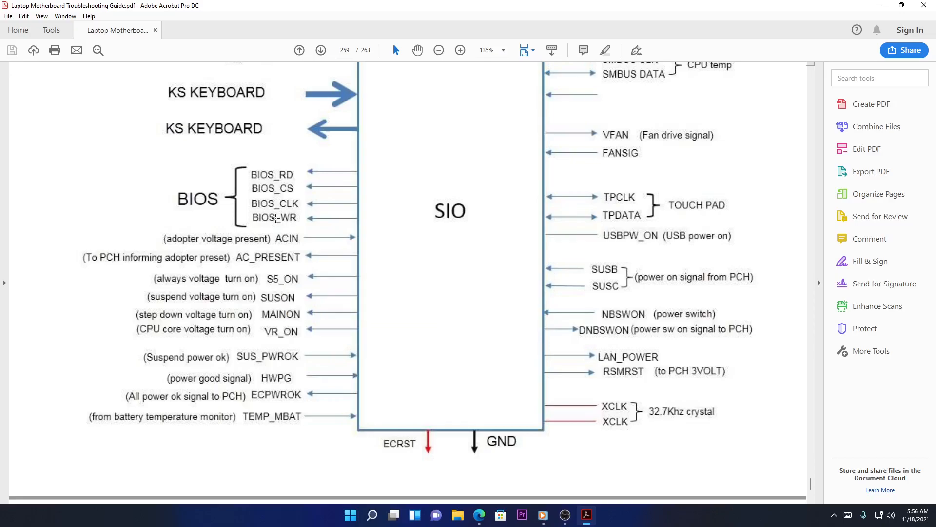
mouse_move(408, 338)
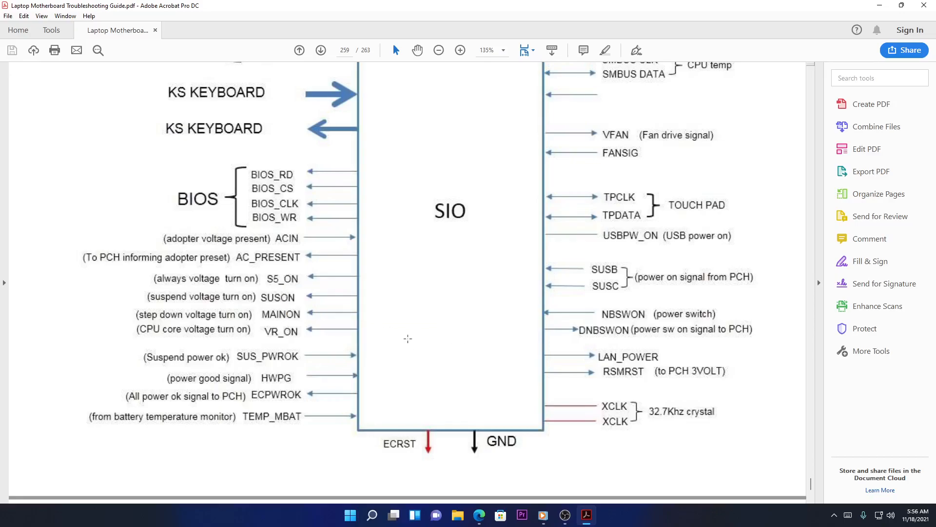
mouse_move(309, 294)
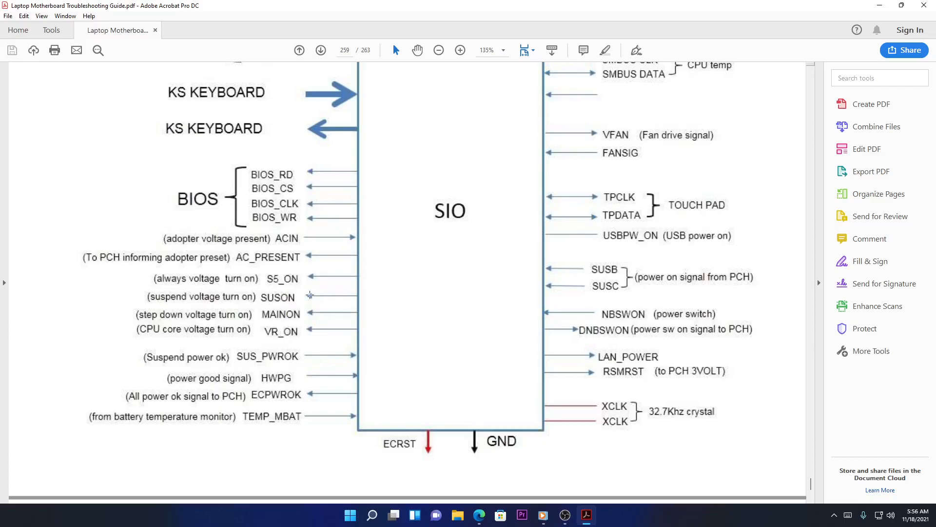
mouse_move(260, 361)
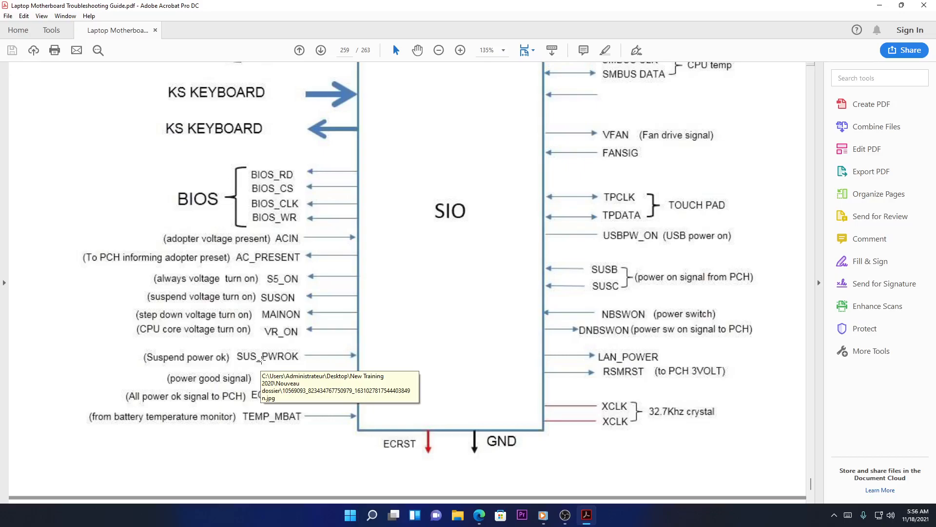
mouse_move(388, 349)
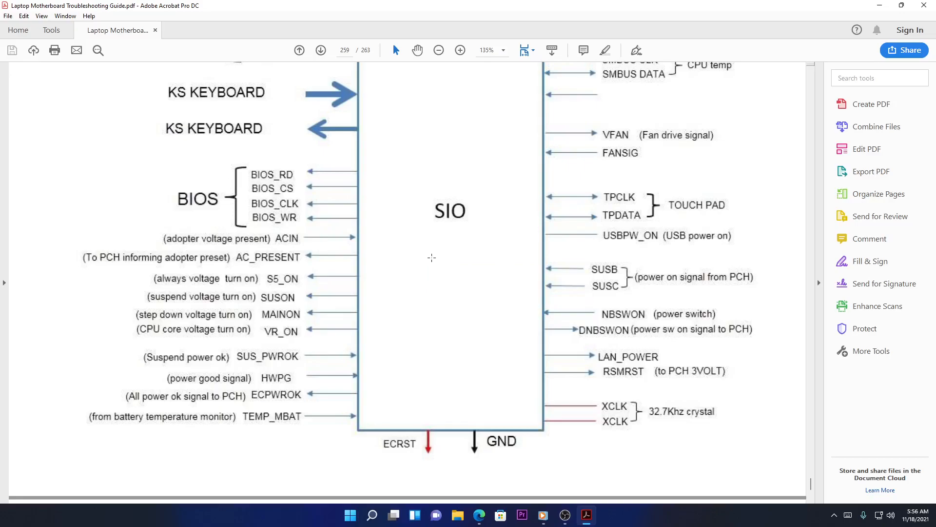
mouse_move(425, 273)
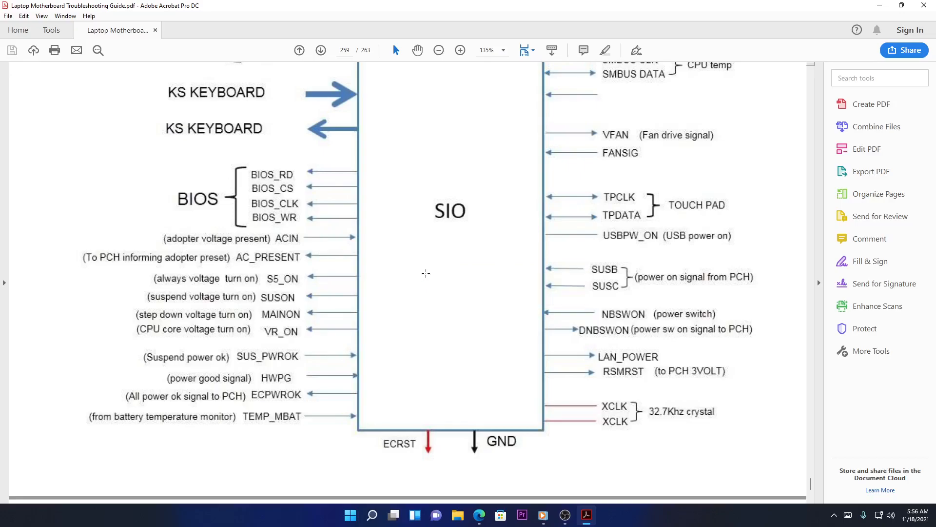
mouse_move(523, 266)
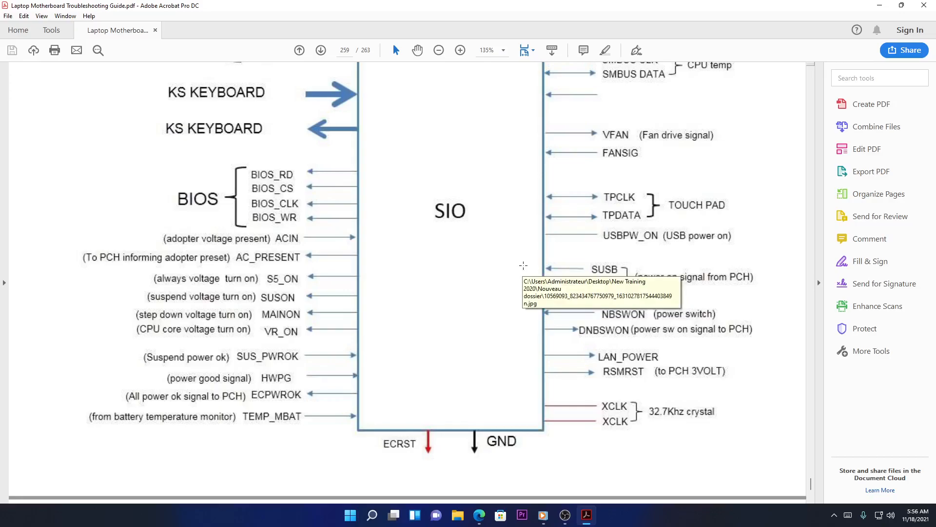
mouse_move(523, 265)
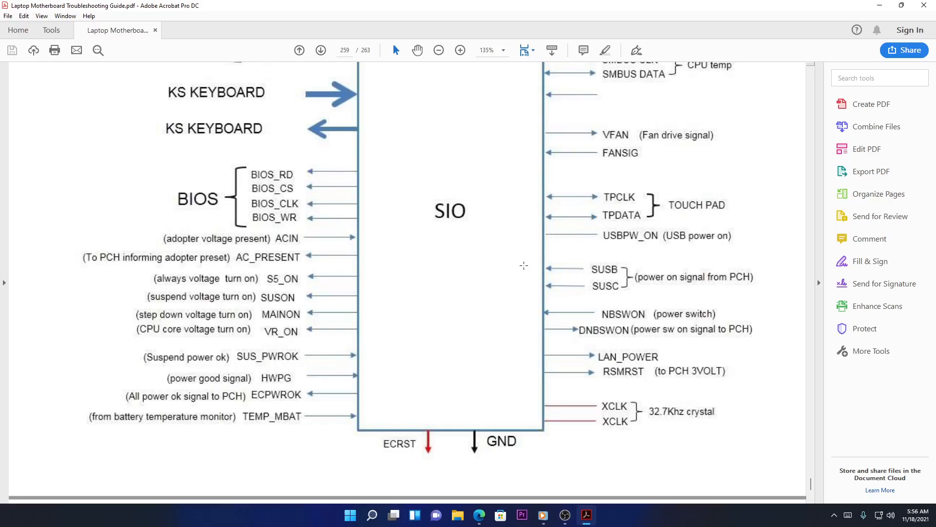
mouse_move(317, 362)
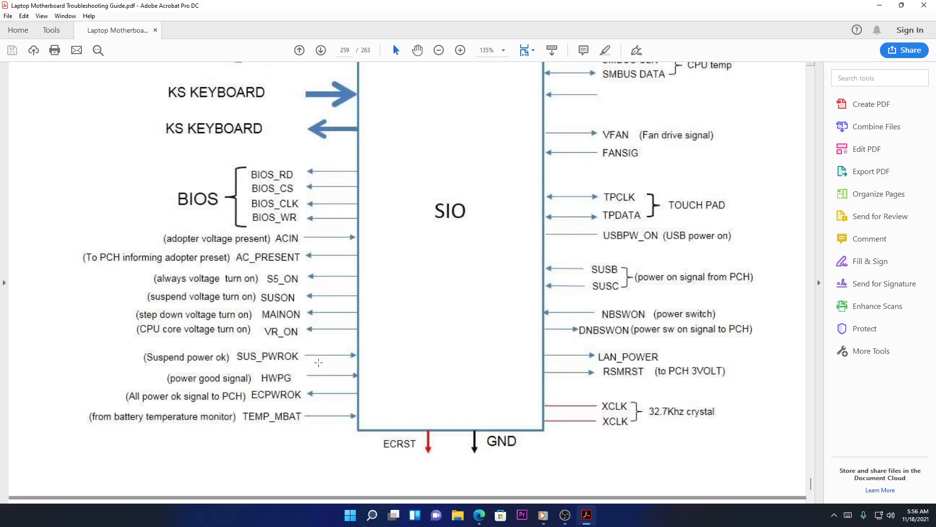
scroll("down", 3)
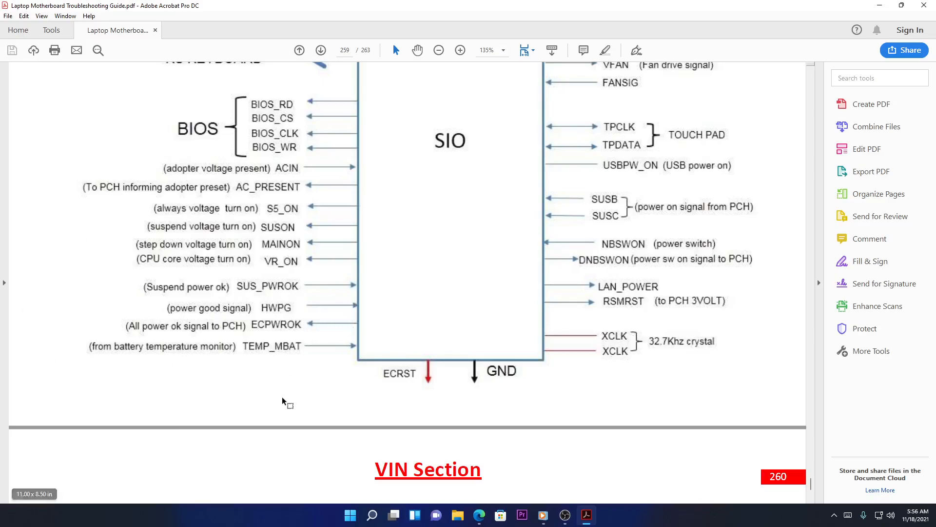
mouse_move(316, 372)
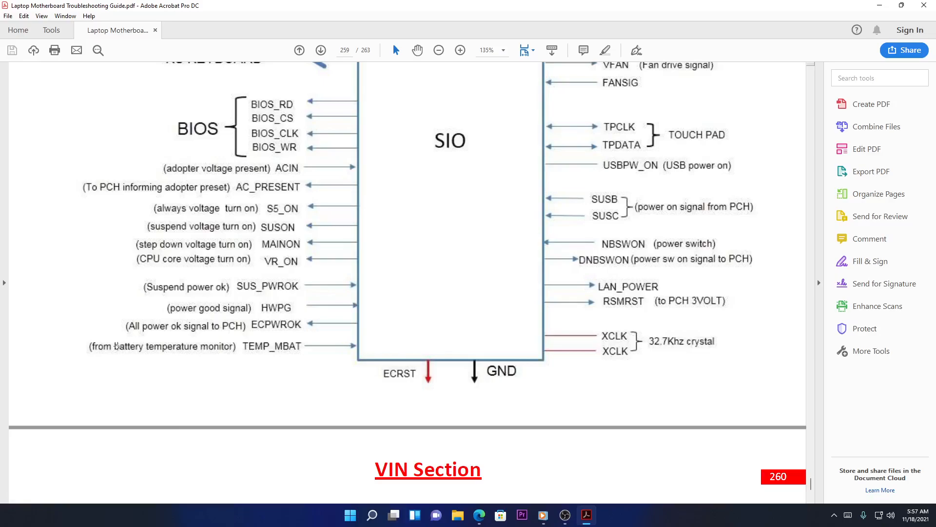
mouse_move(242, 353)
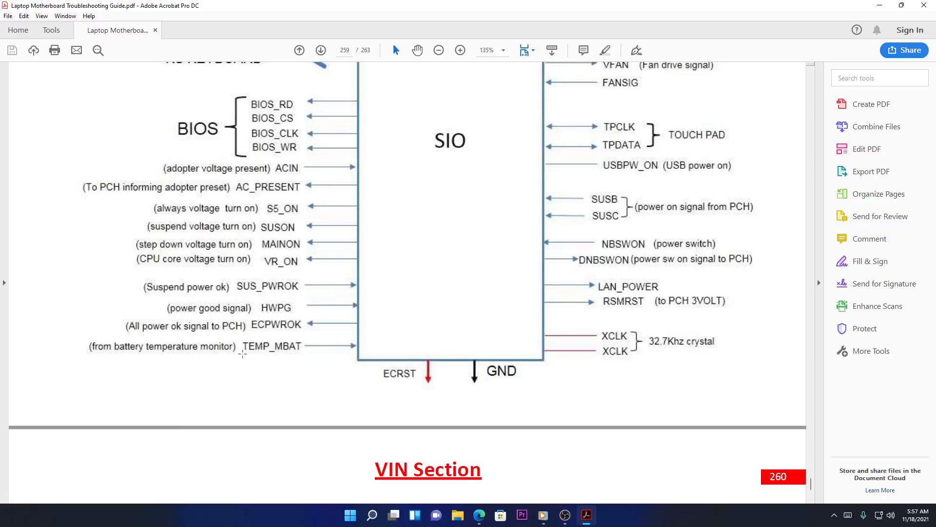
mouse_move(392, 329)
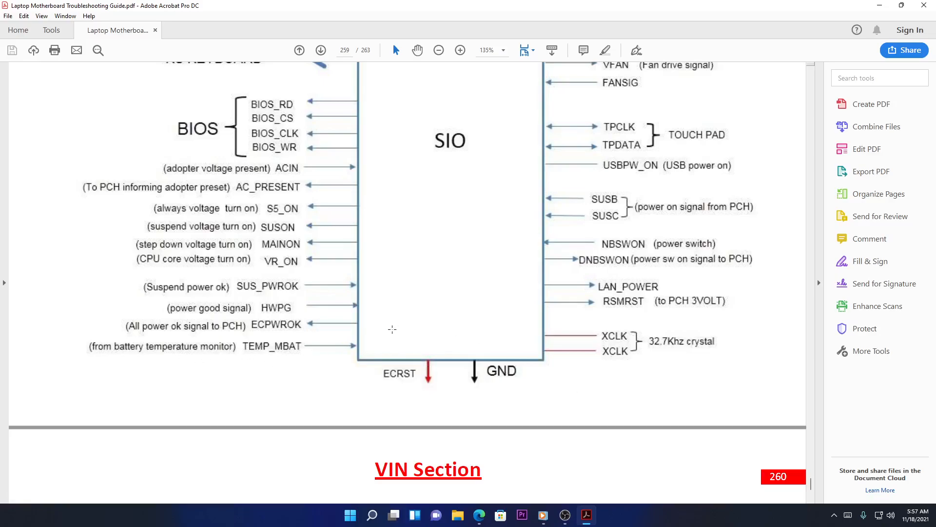
mouse_move(382, 383)
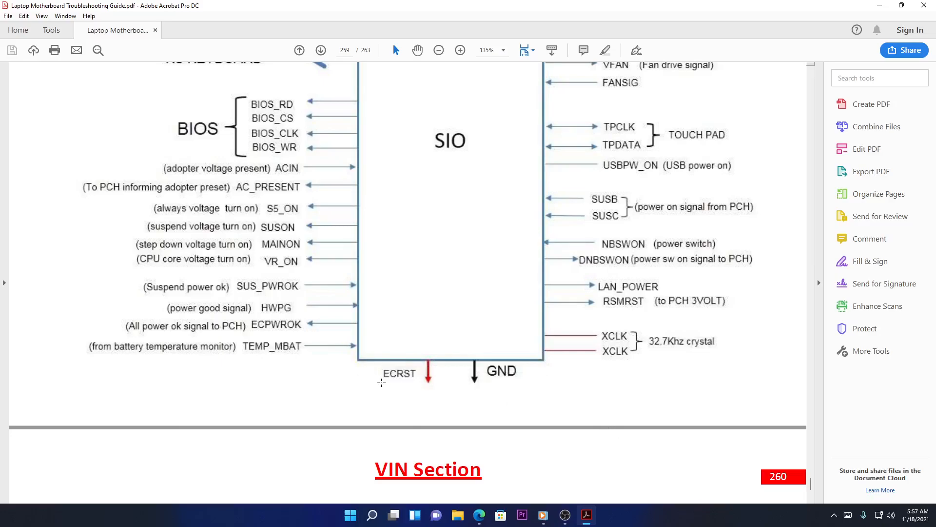
mouse_move(454, 378)
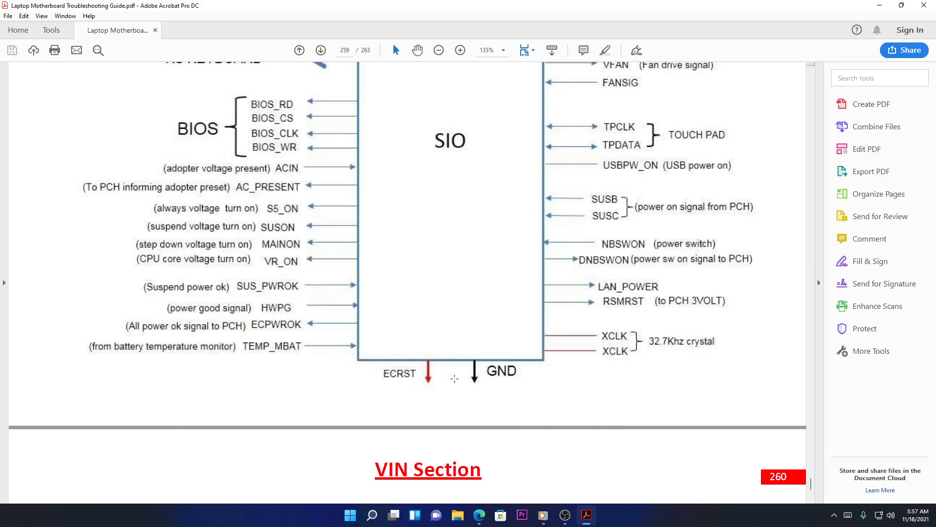
scroll("down", 3)
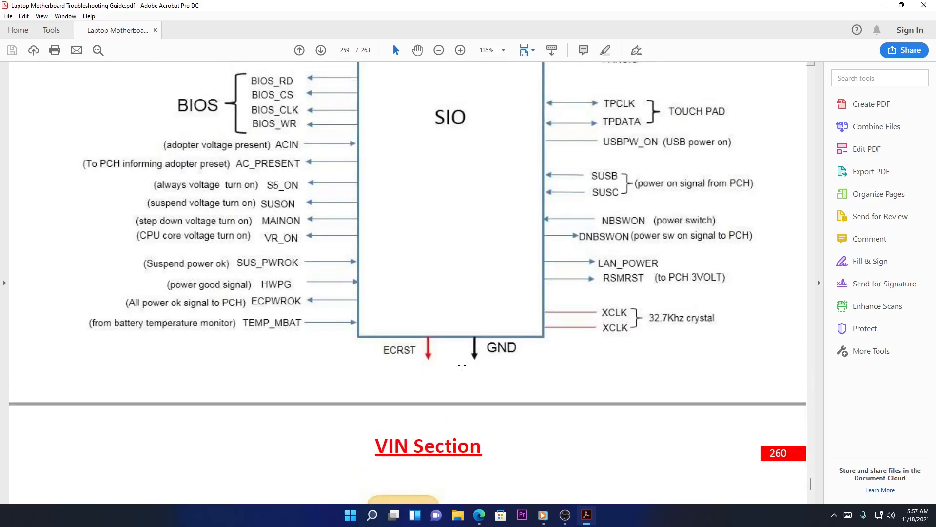
scroll("up", 3)
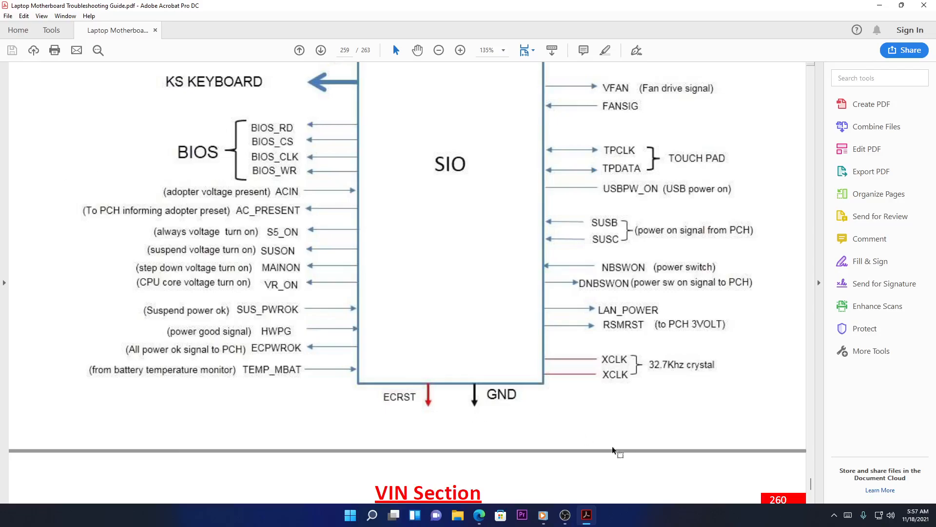
mouse_move(516, 424)
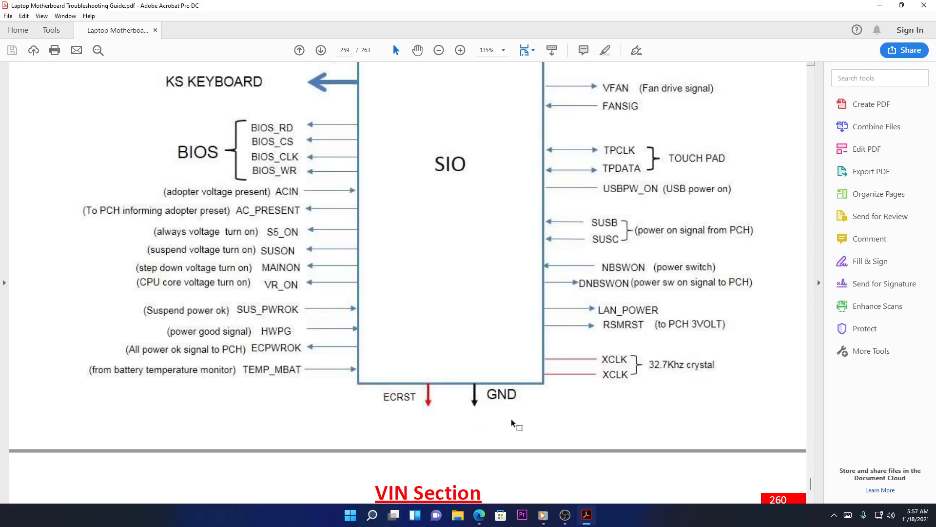
mouse_move(667, 386)
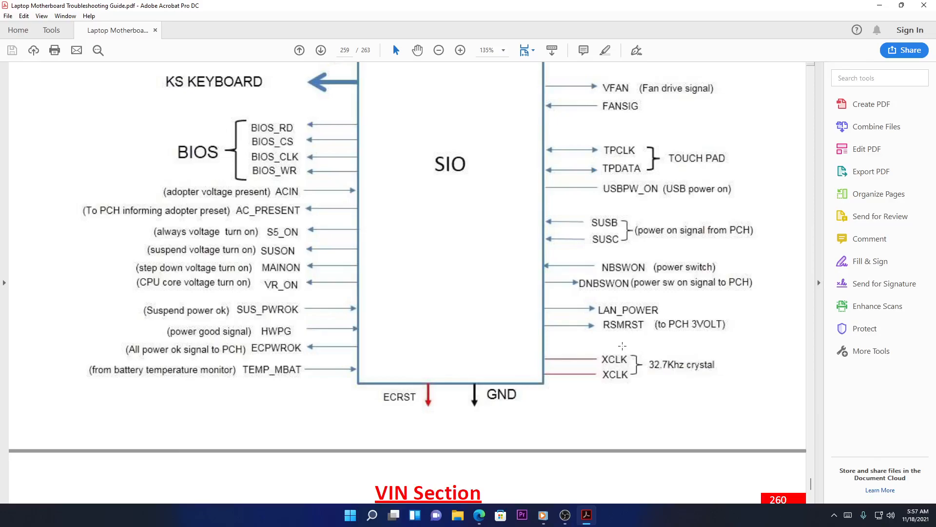
mouse_move(710, 356)
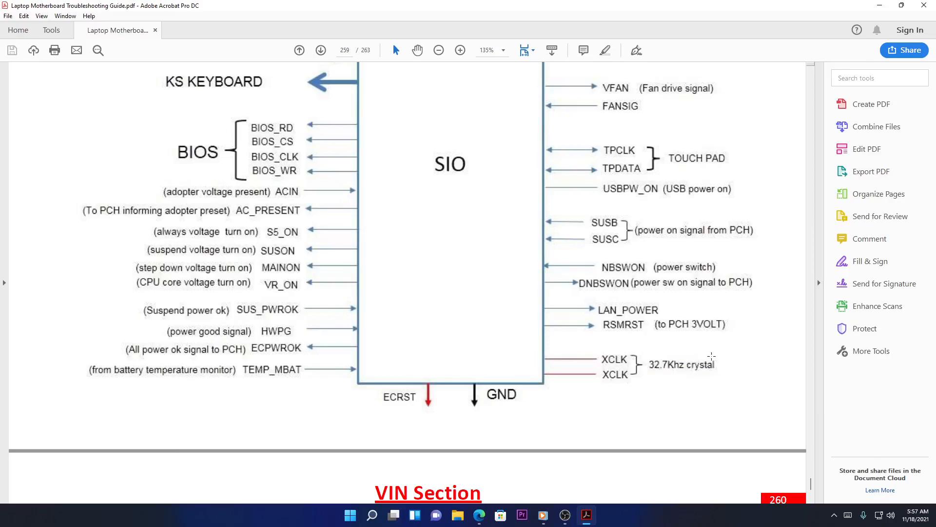
mouse_move(636, 332)
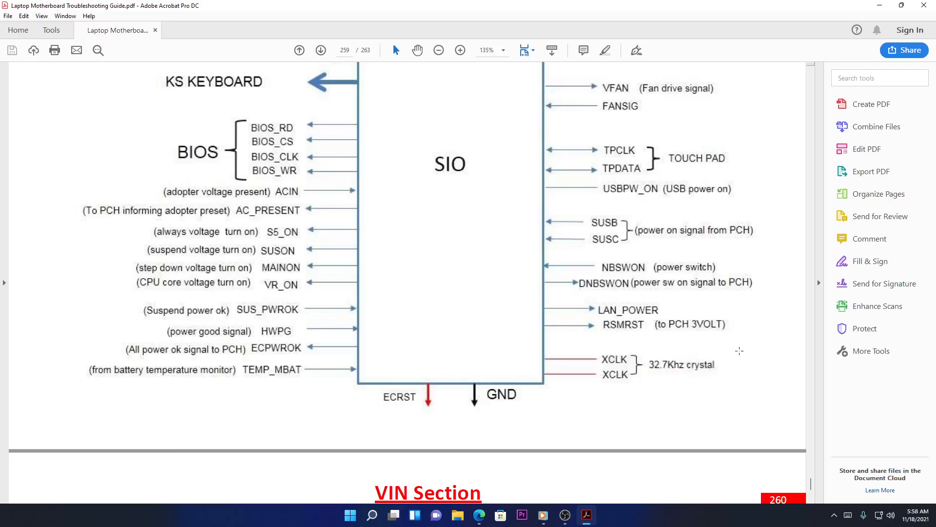
mouse_move(720, 356)
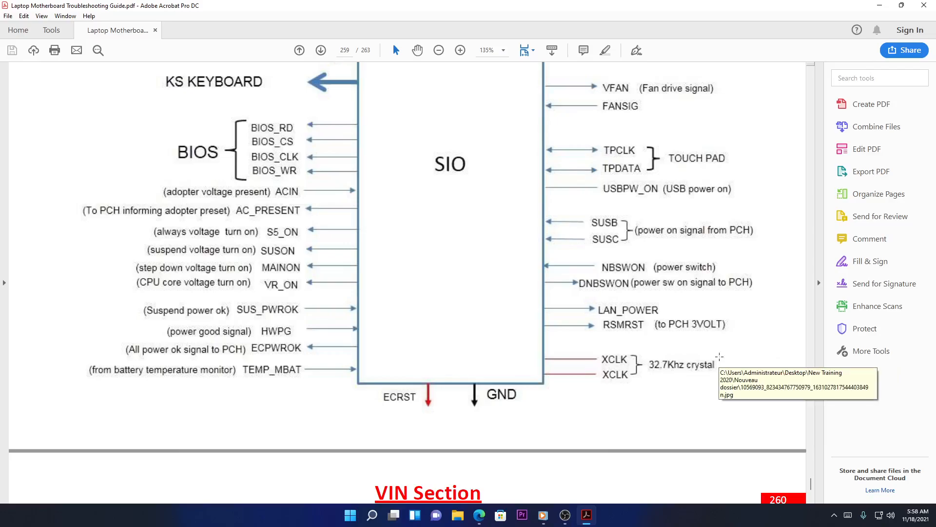
mouse_move(721, 346)
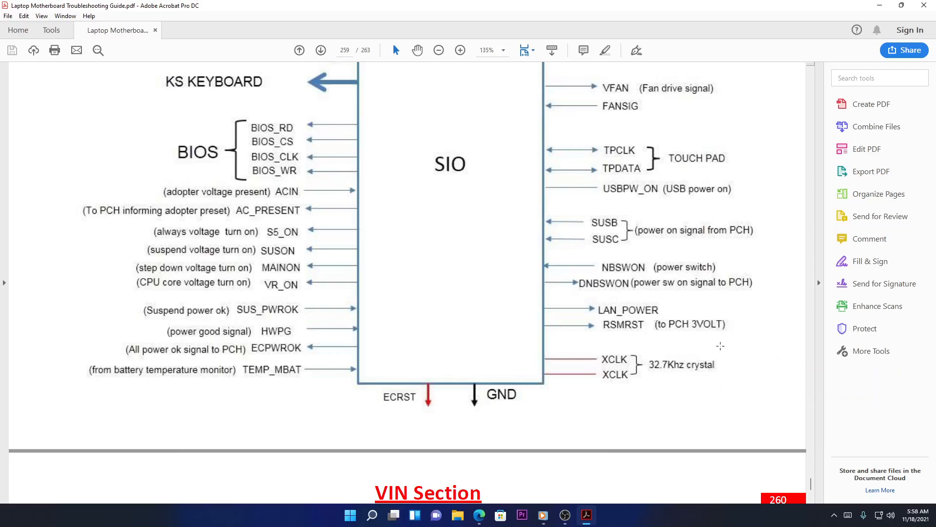
mouse_move(648, 283)
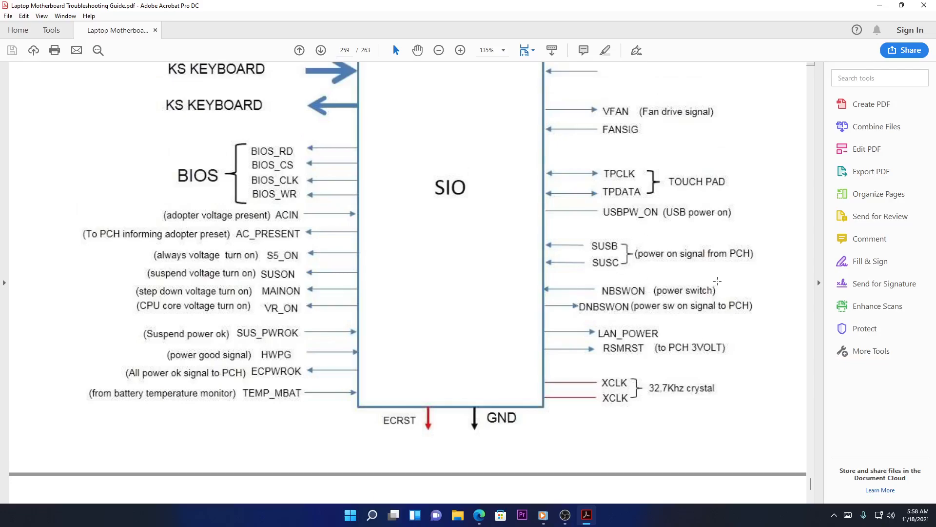
mouse_move(731, 276)
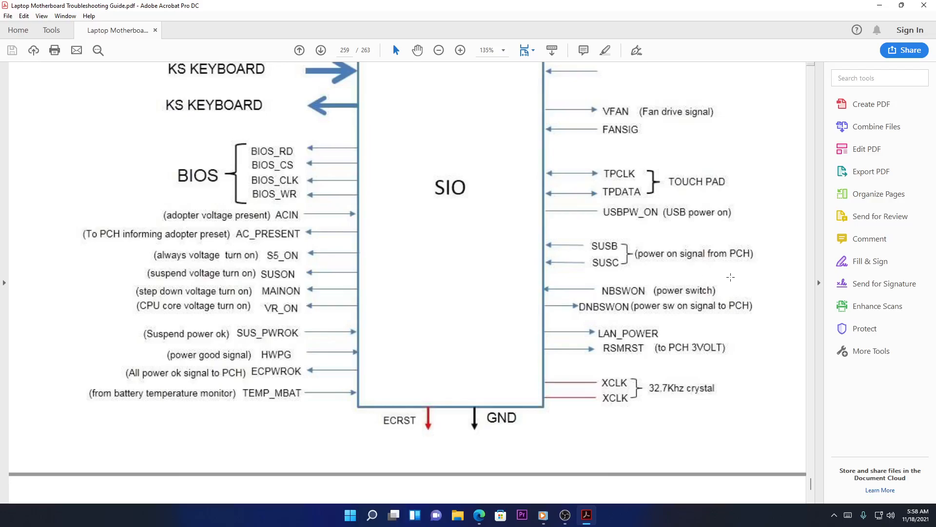
mouse_move(649, 262)
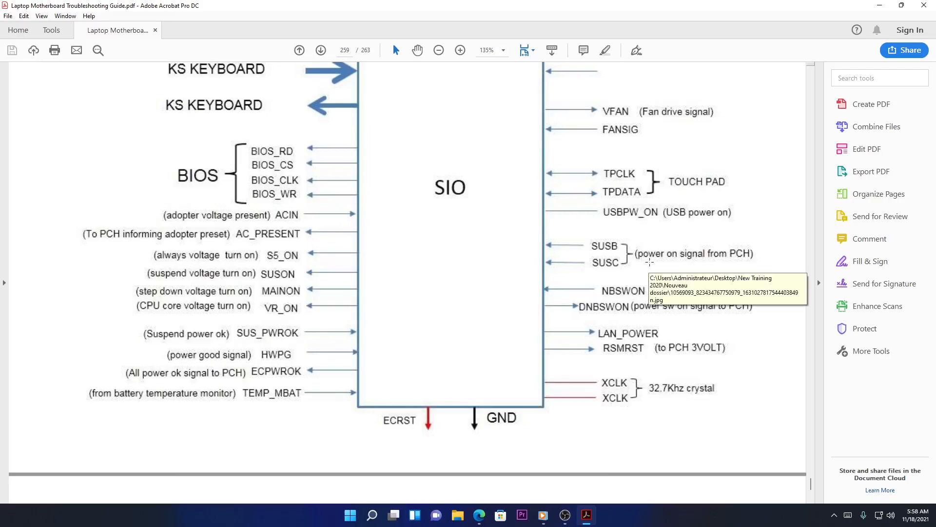
scroll("up", 3)
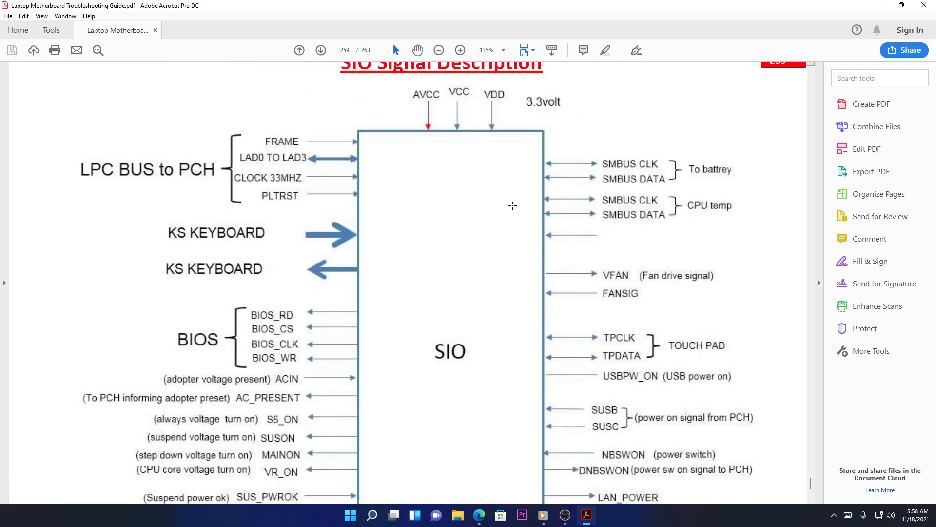
mouse_move(539, 341)
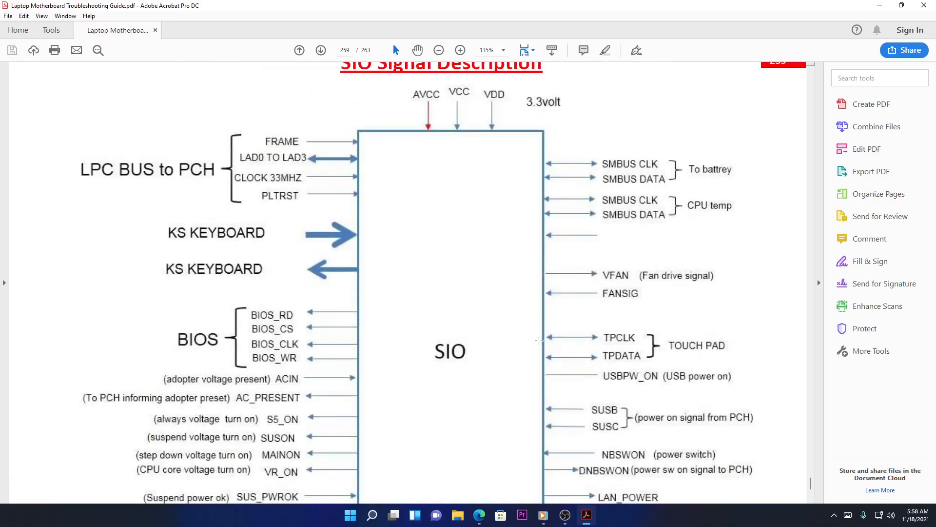